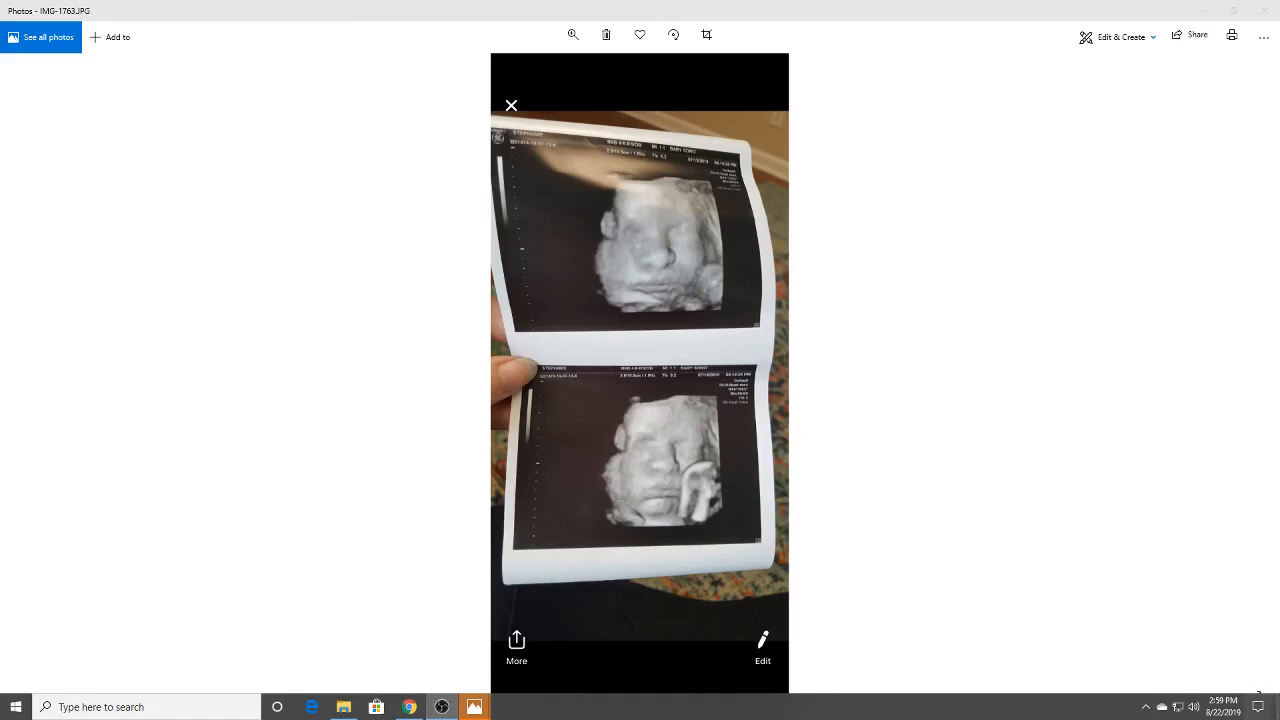
mouse_move(946, 240)
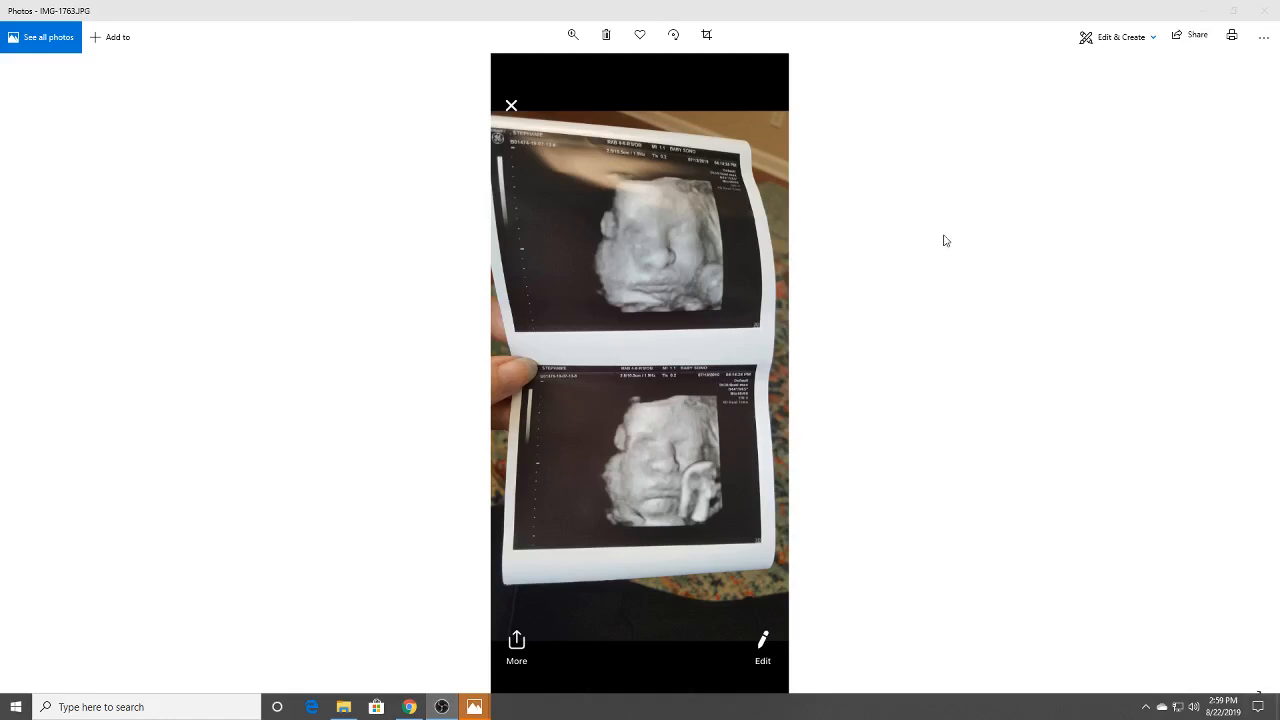
mouse_move(902, 248)
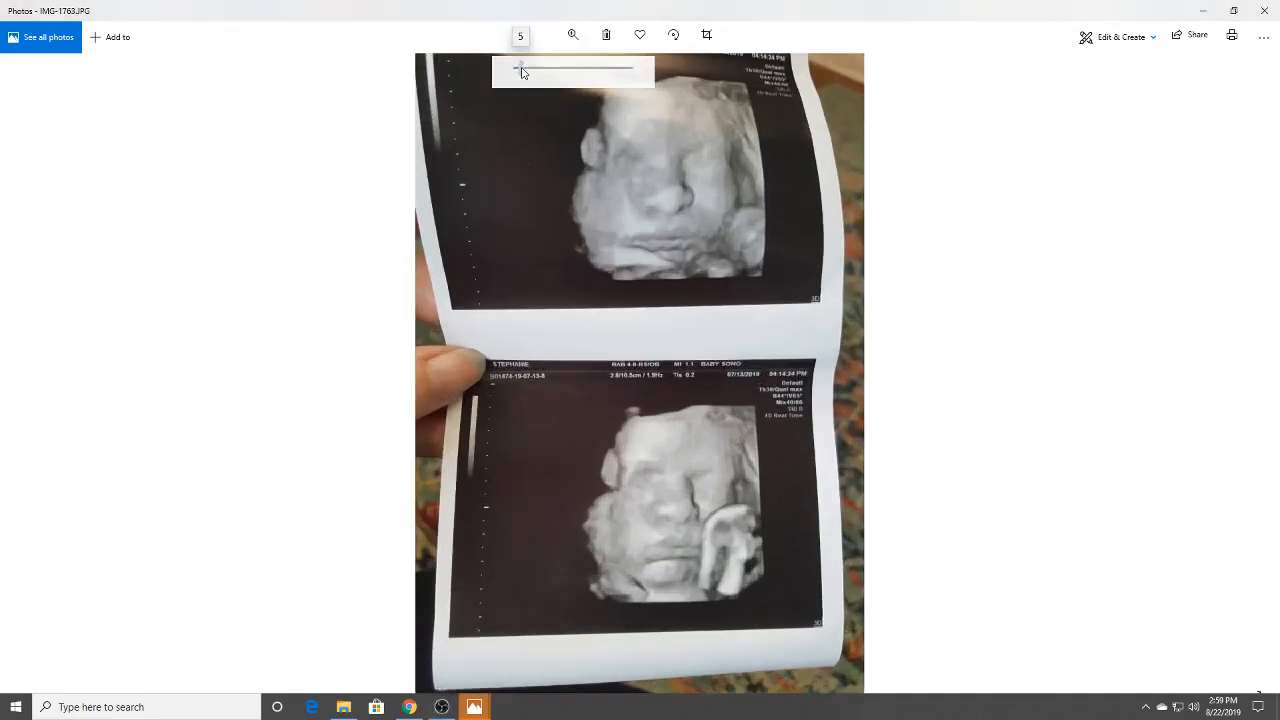
Zoom into the lower sonogram scan, then back out until both ultrasound faces fill the view
left_click_drag(515, 67, 543, 67)
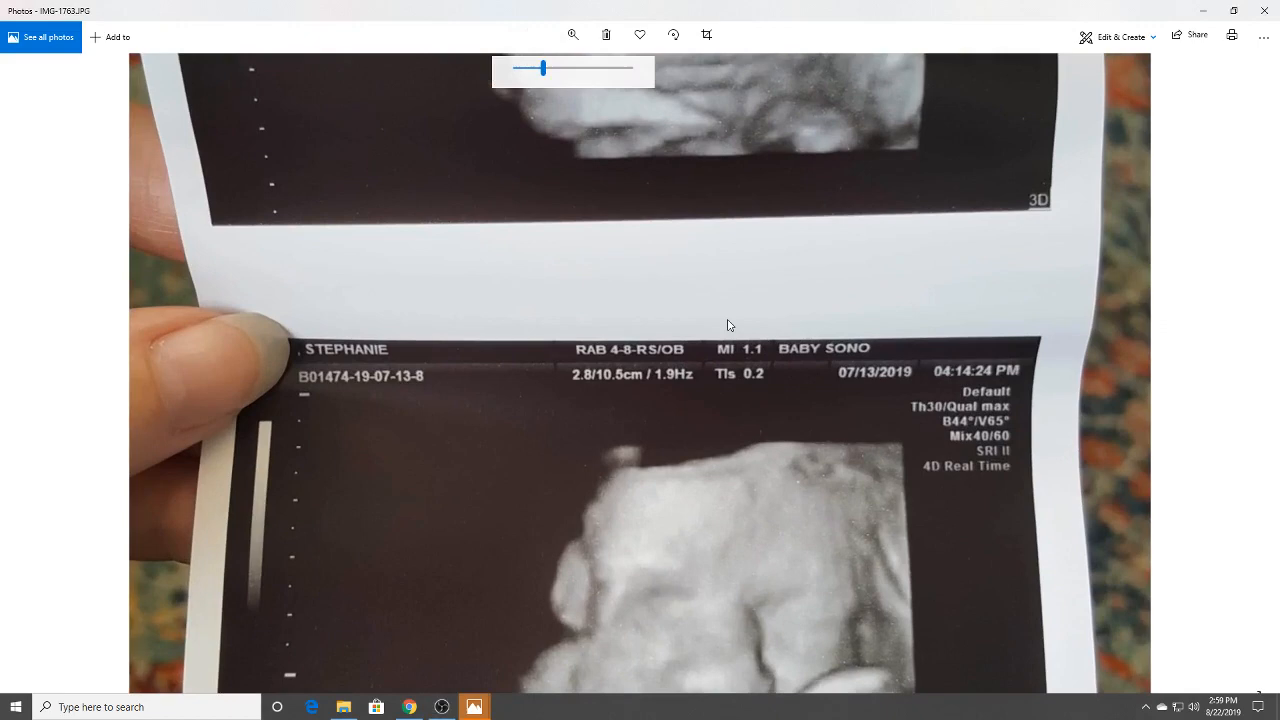
mouse_move(1017, 250)
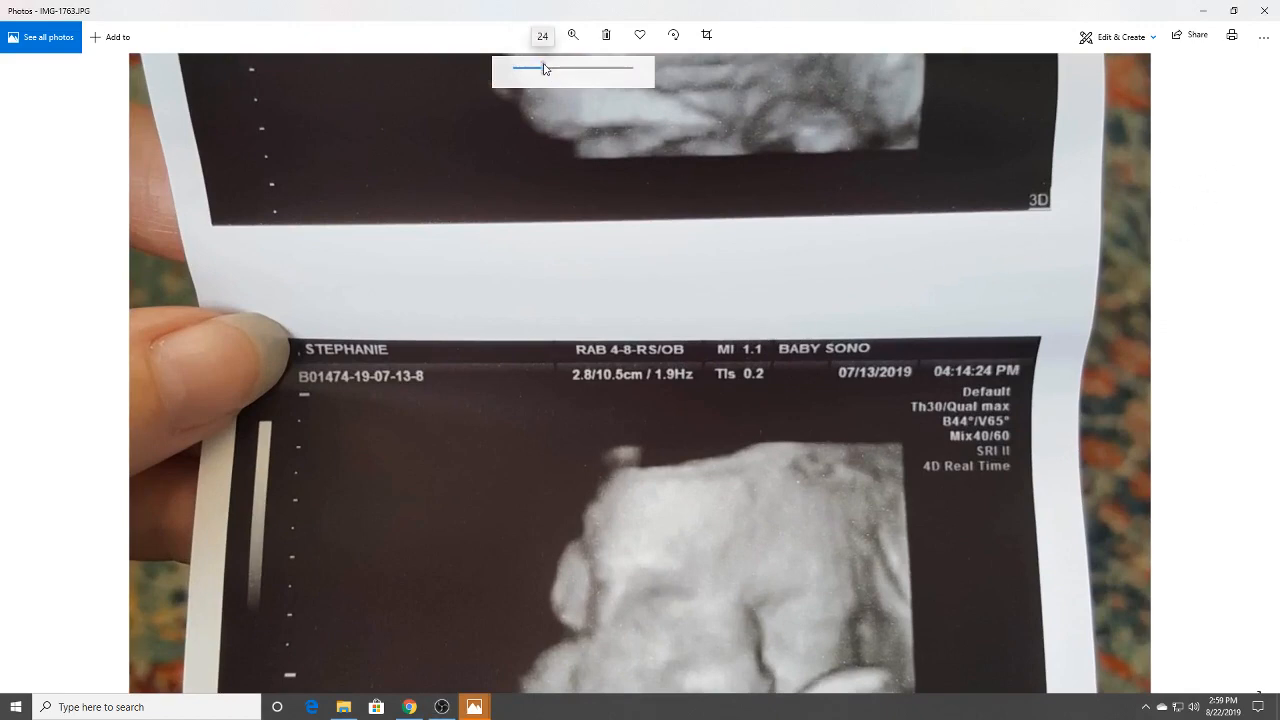
left_click_drag(543, 68, 521, 68)
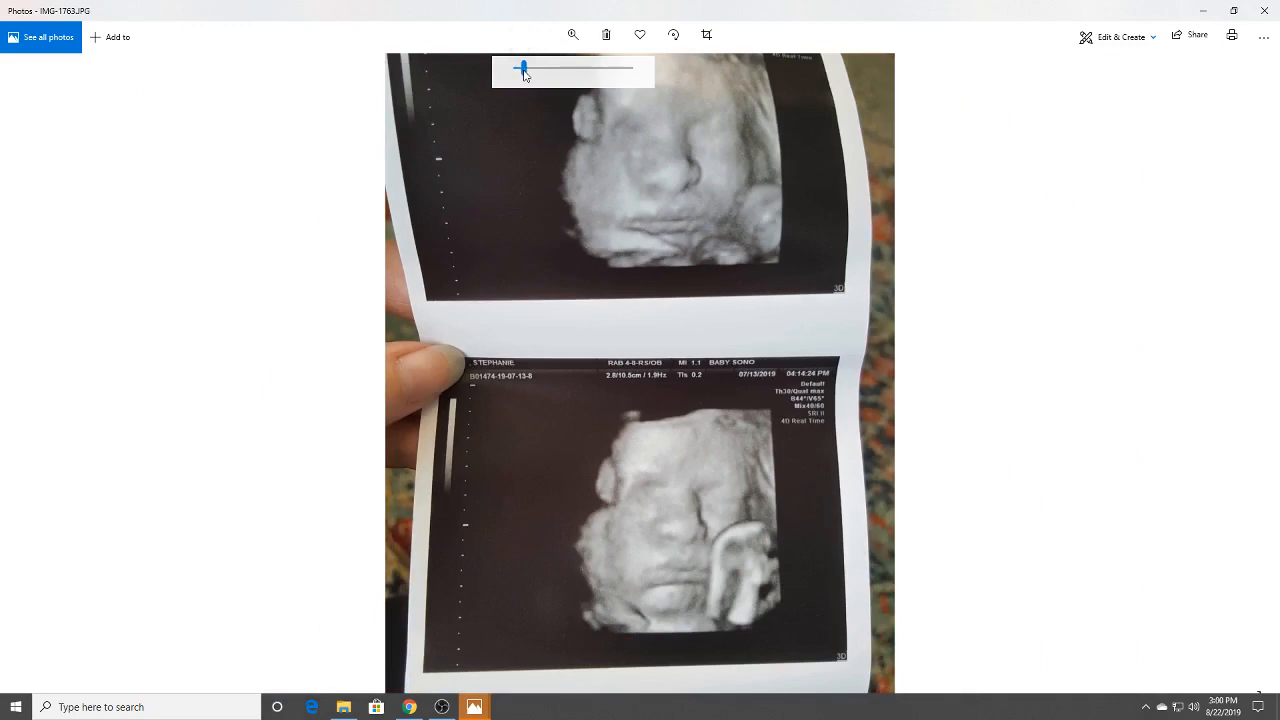
mouse_move(719, 447)
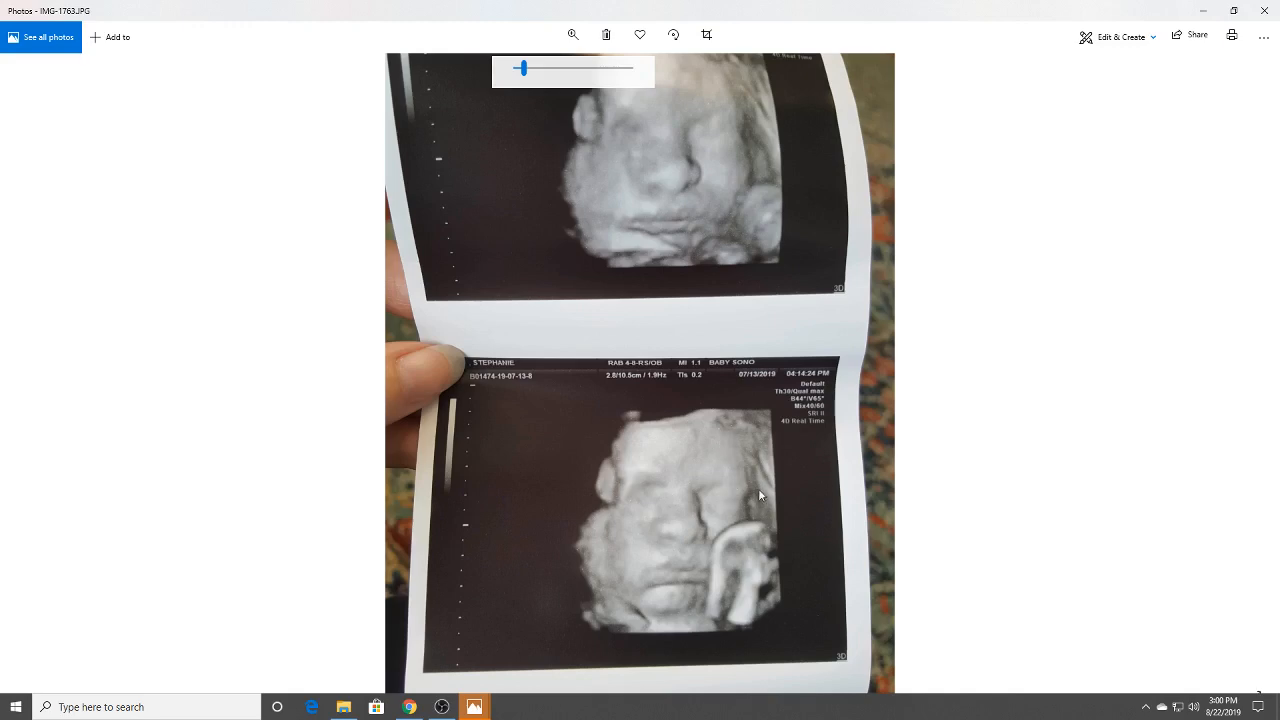
mouse_move(698, 501)
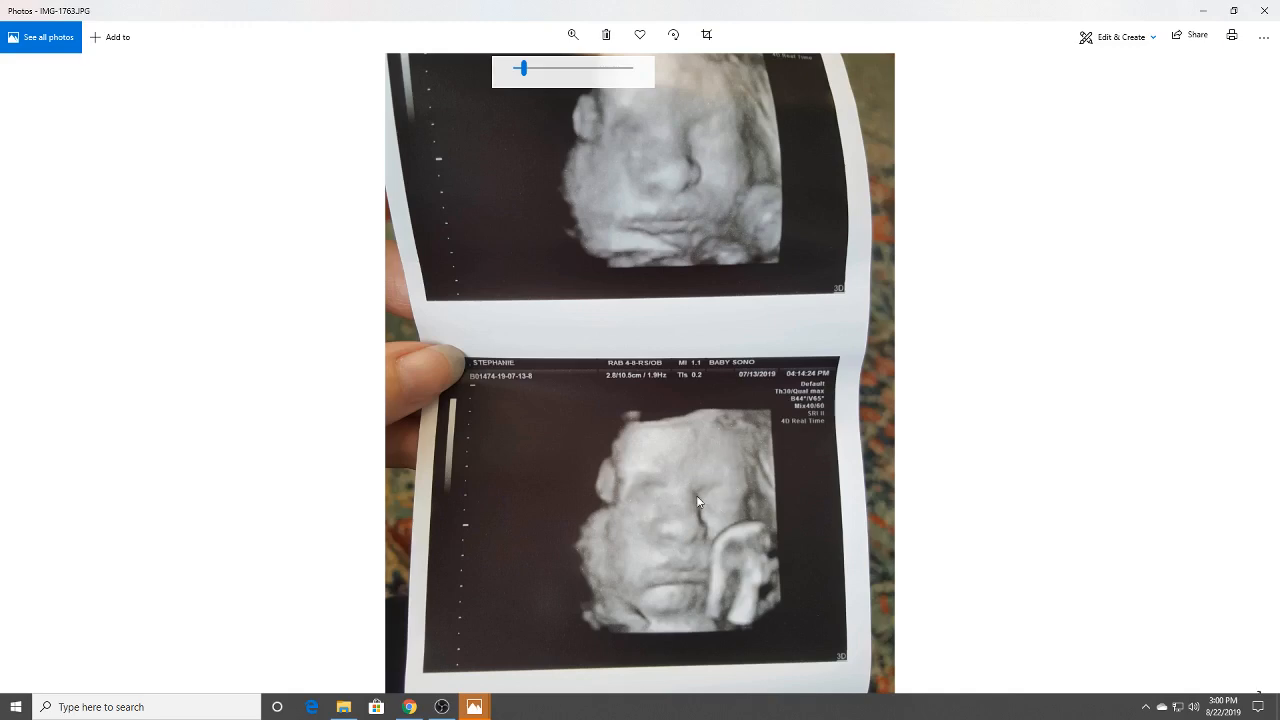
mouse_move(700, 488)
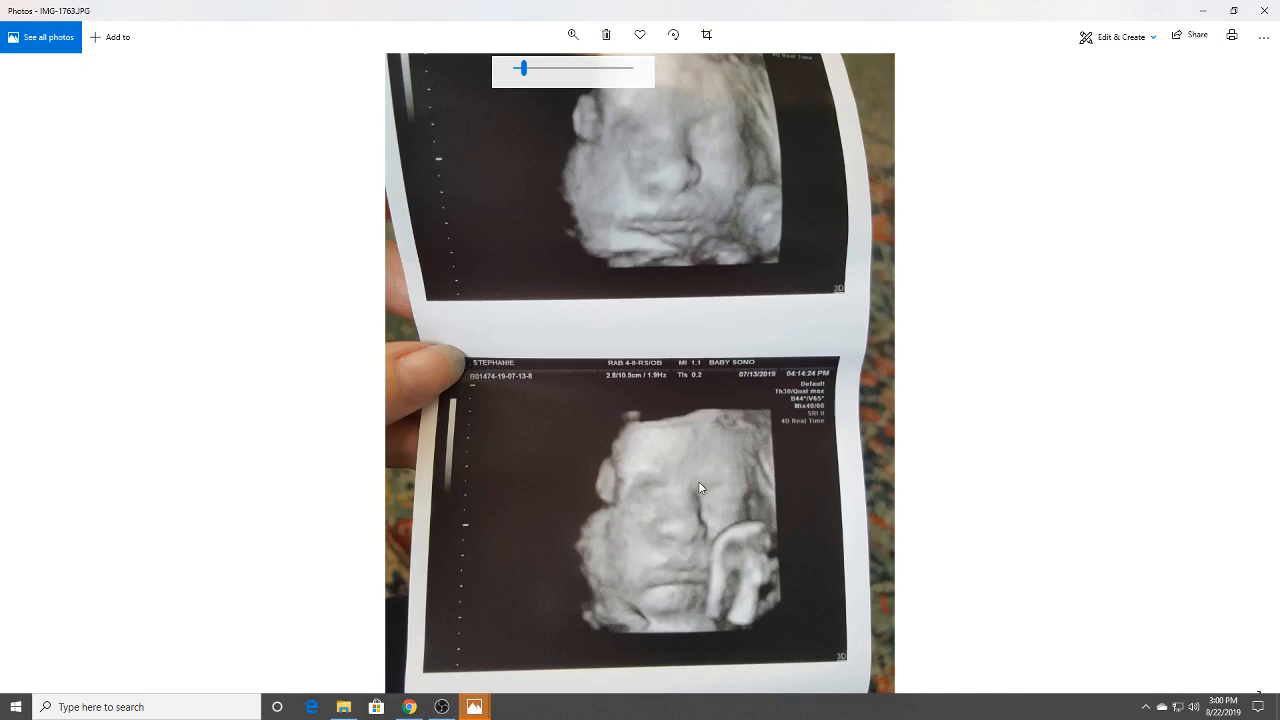
mouse_move(665, 530)
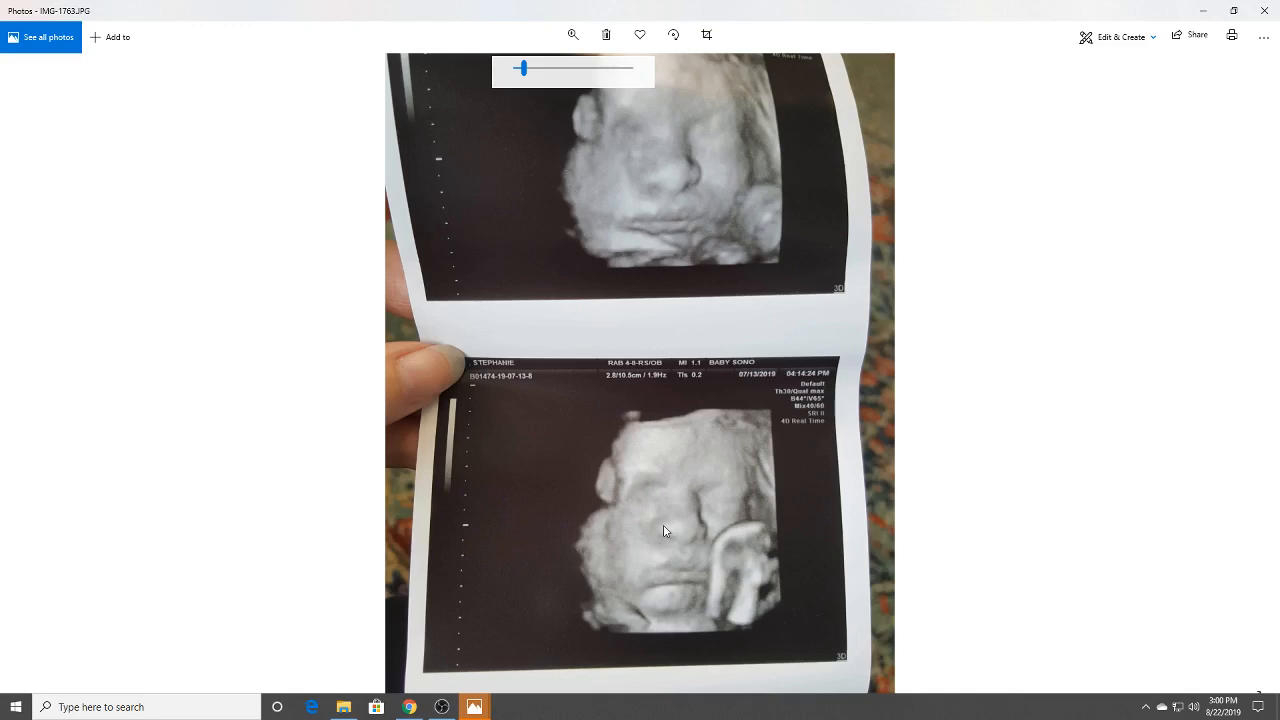
mouse_move(498, 692)
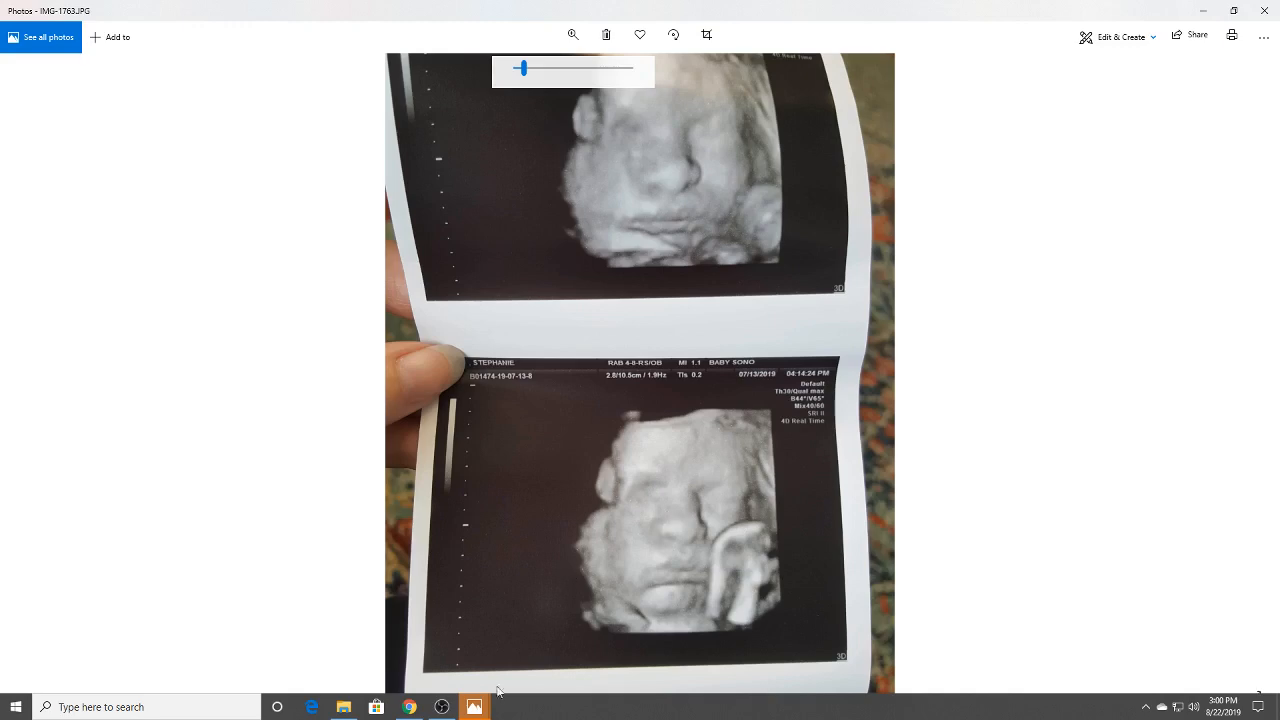
Switch to the alien type (2) (2) photo and zoom in on the blurry face
left_click(464, 705)
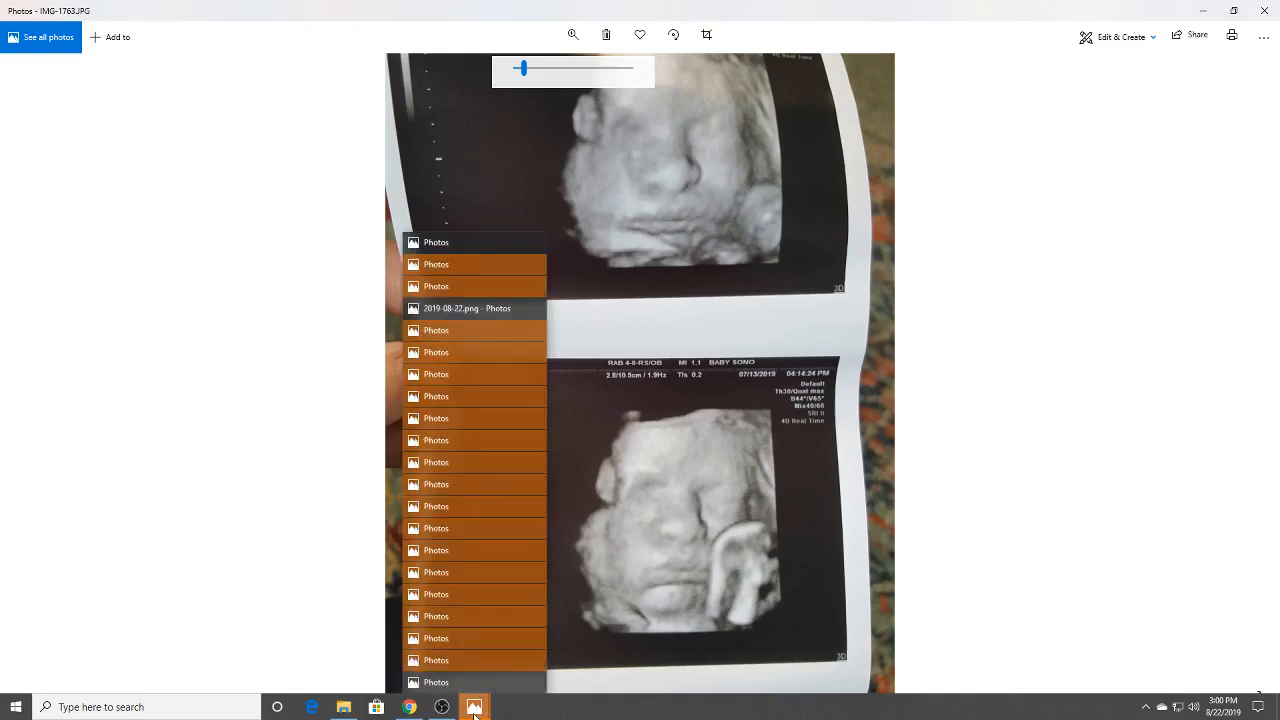
mouse_move(468, 681)
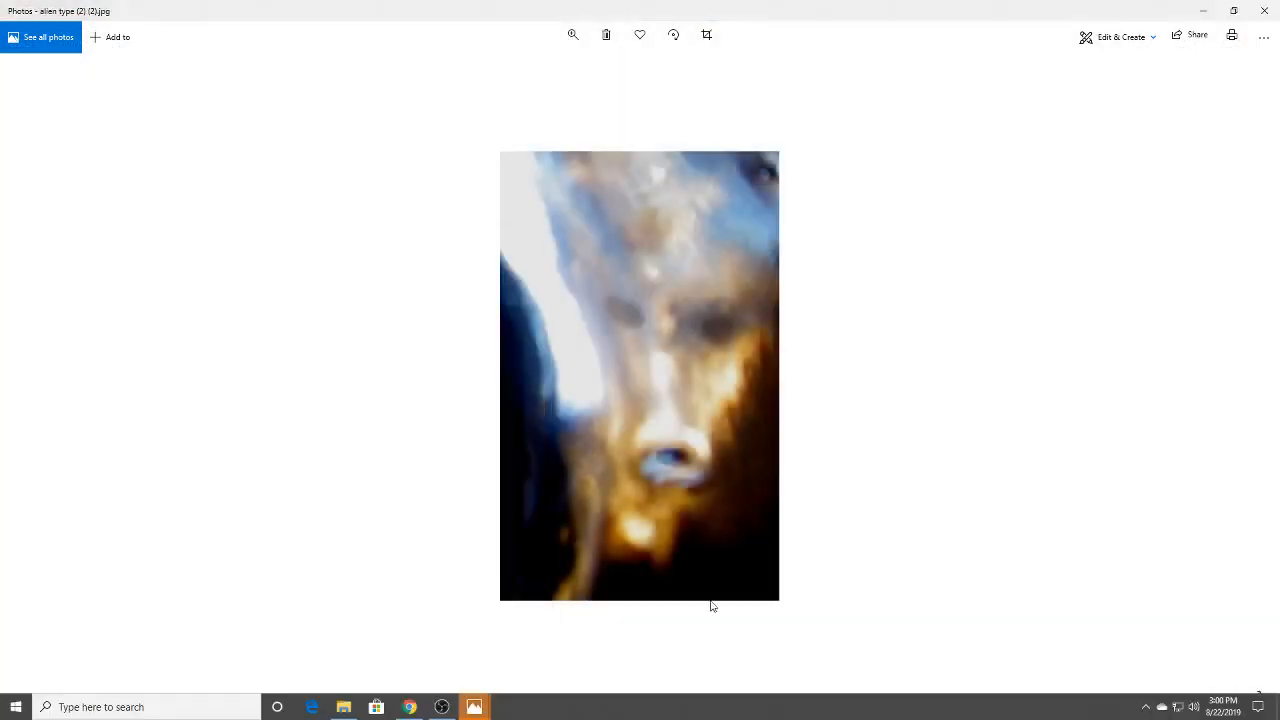
mouse_move(854, 377)
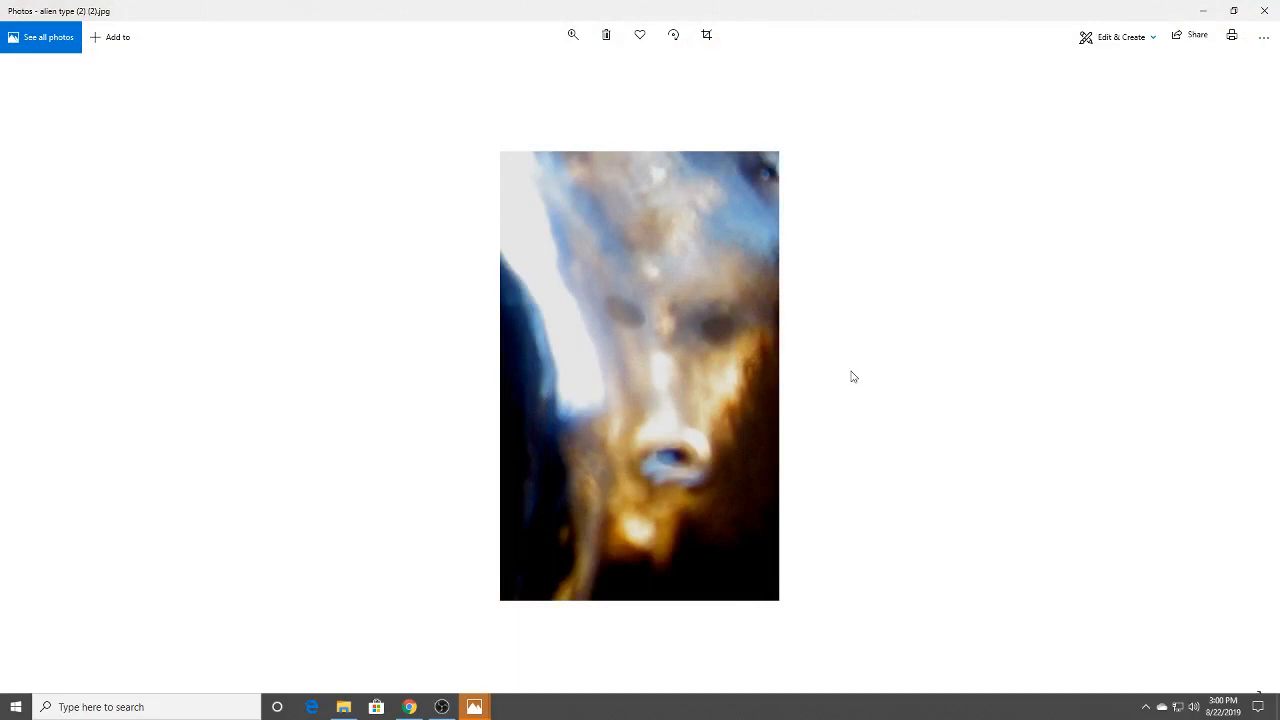
mouse_move(864, 339)
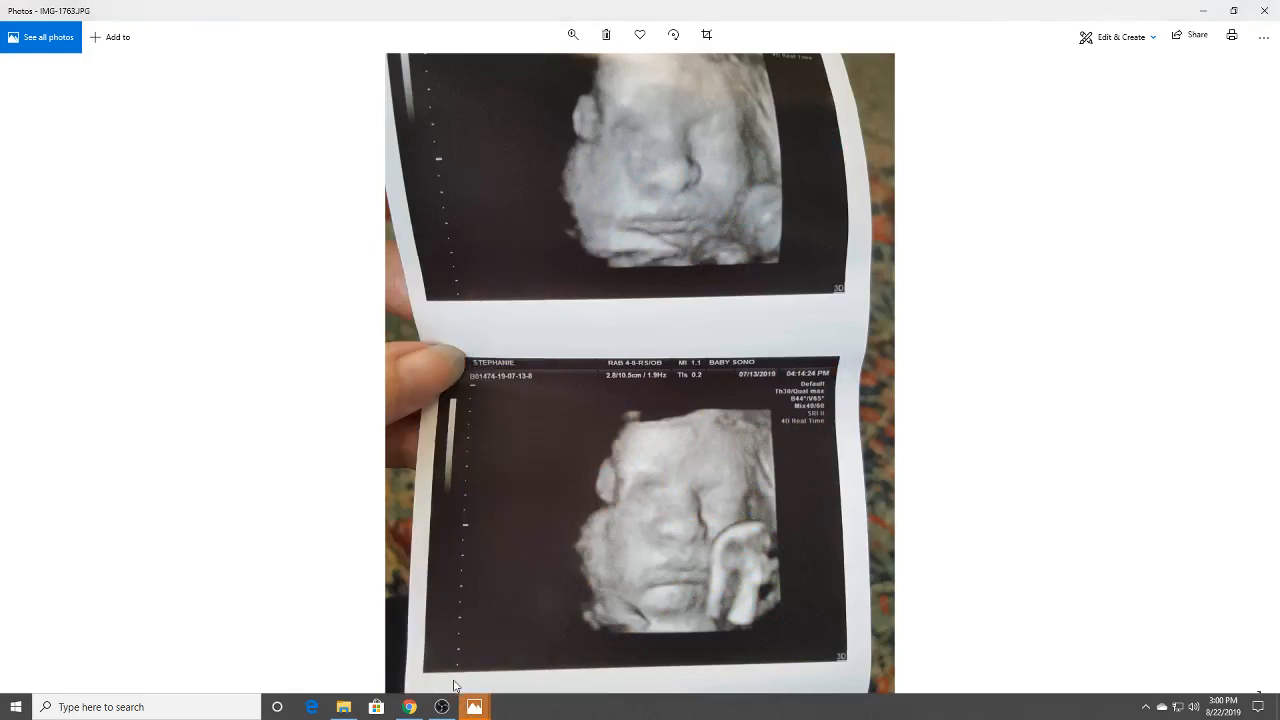
left_click(474, 706)
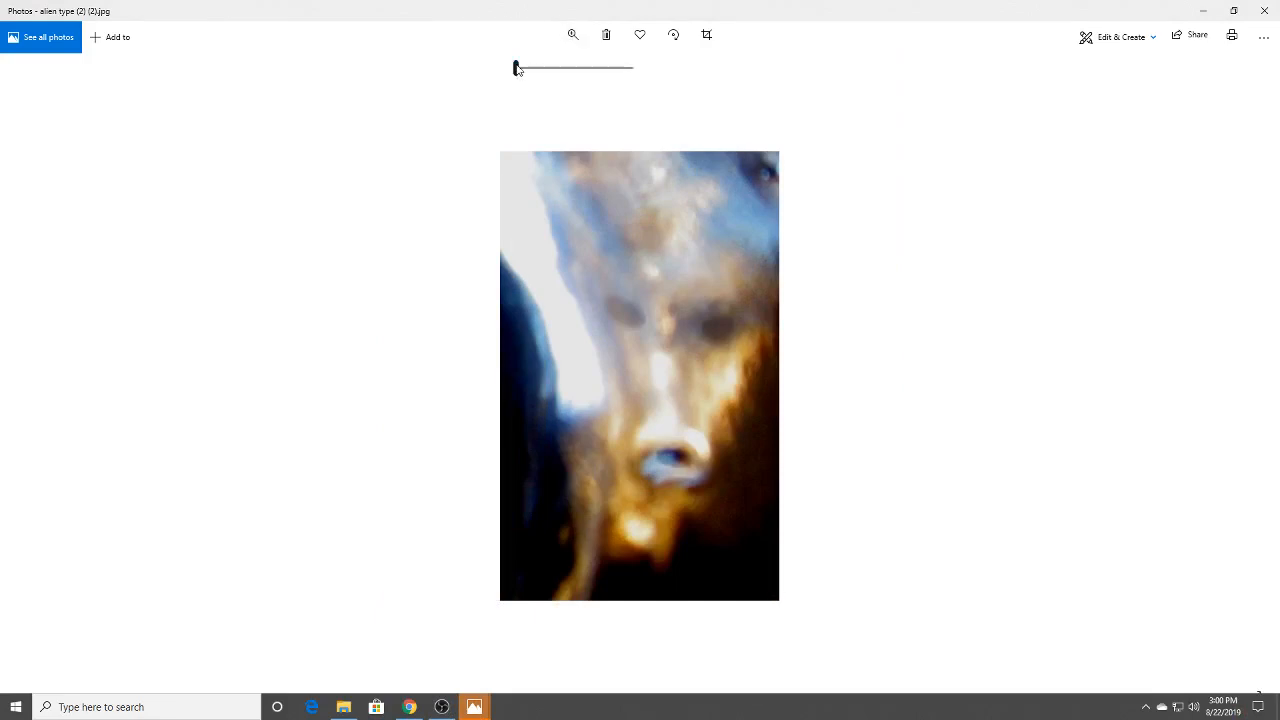
left_click_drag(515, 68, 530, 68)
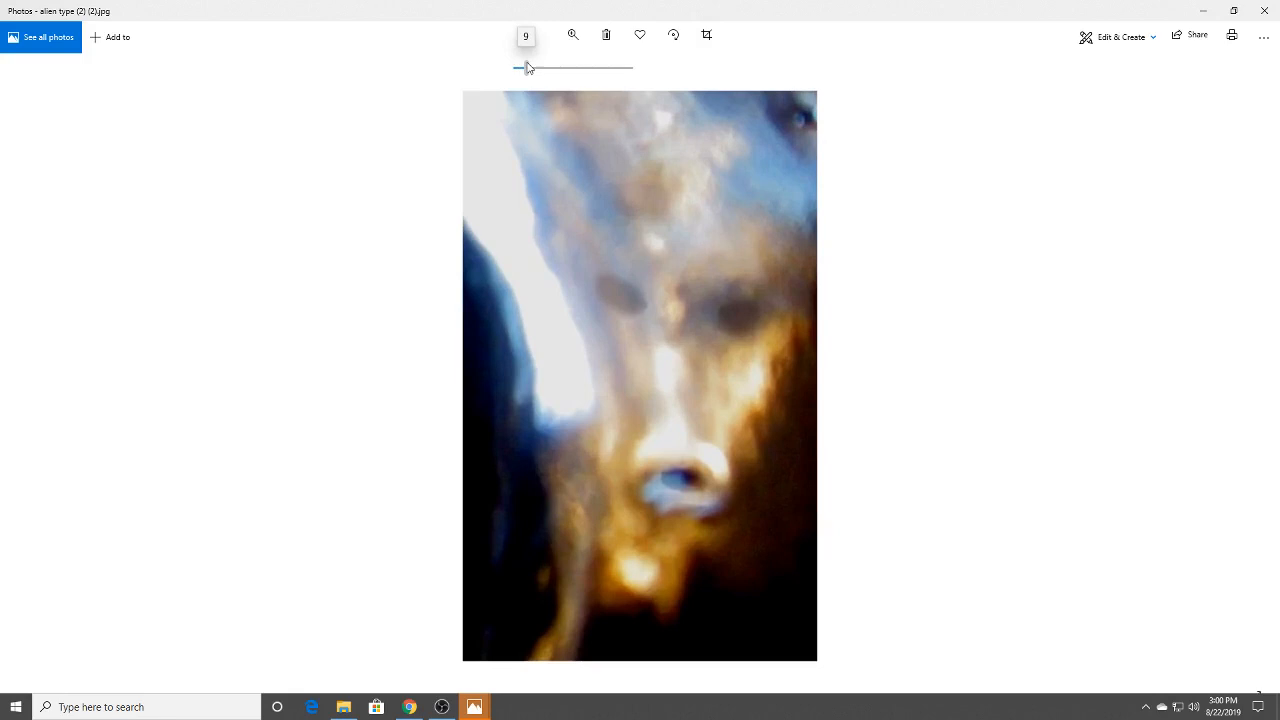
left_click_drag(520, 67, 533, 68)
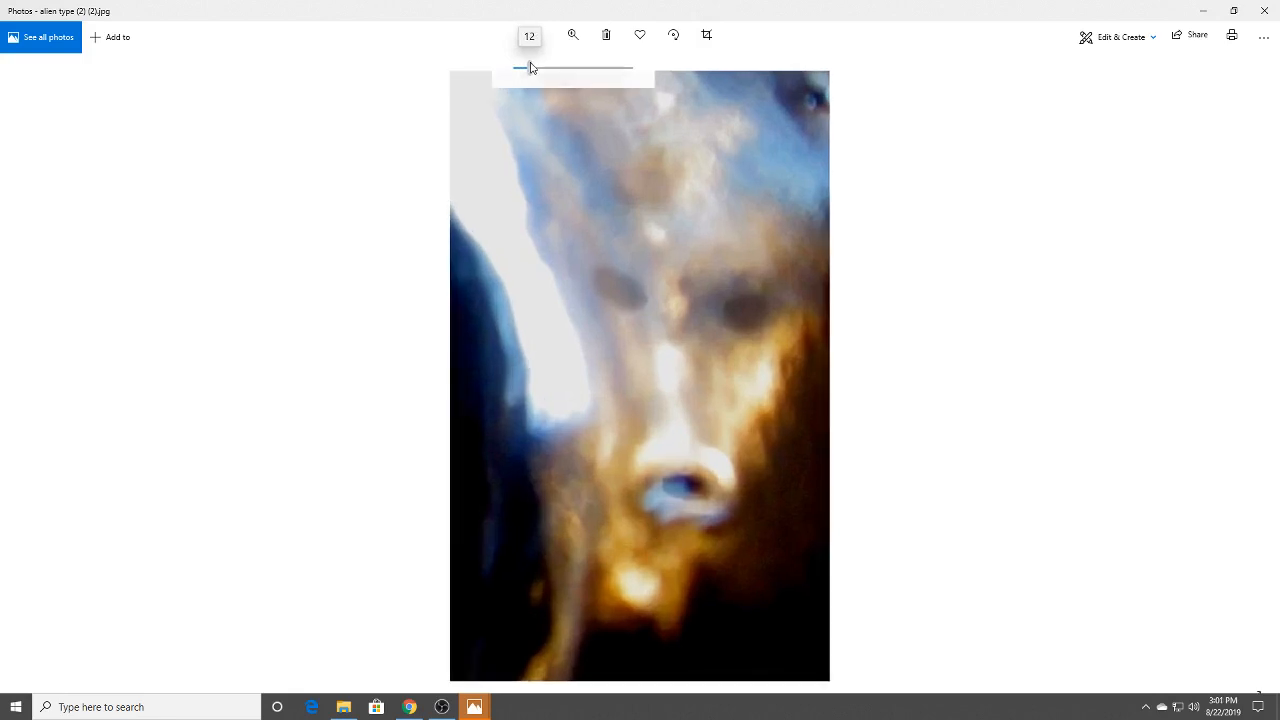
mouse_move(730, 344)
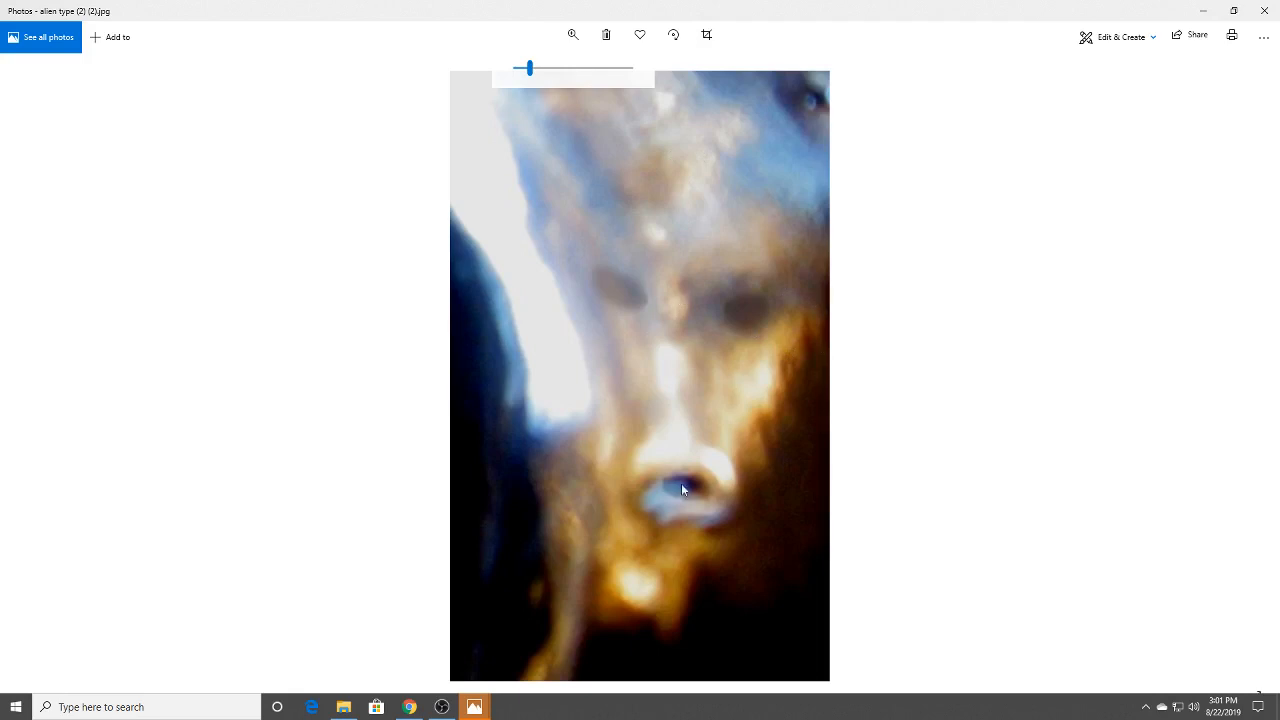
mouse_move(705, 516)
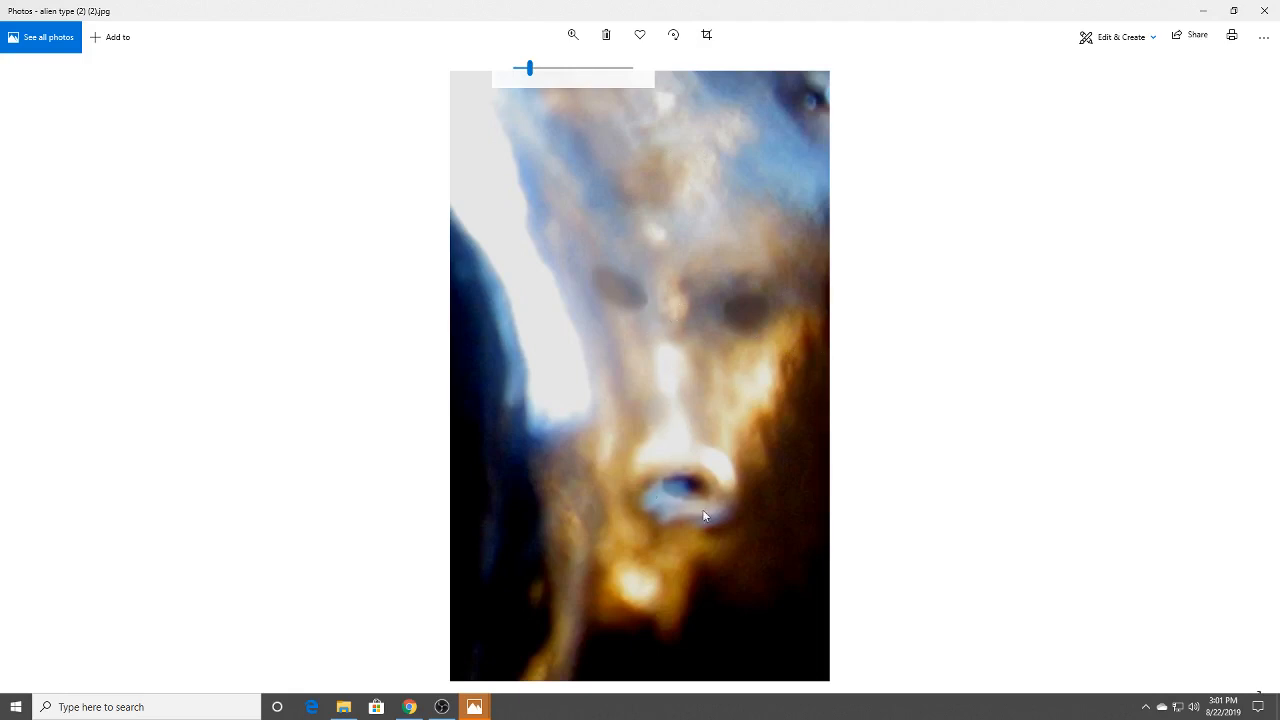
mouse_move(580, 281)
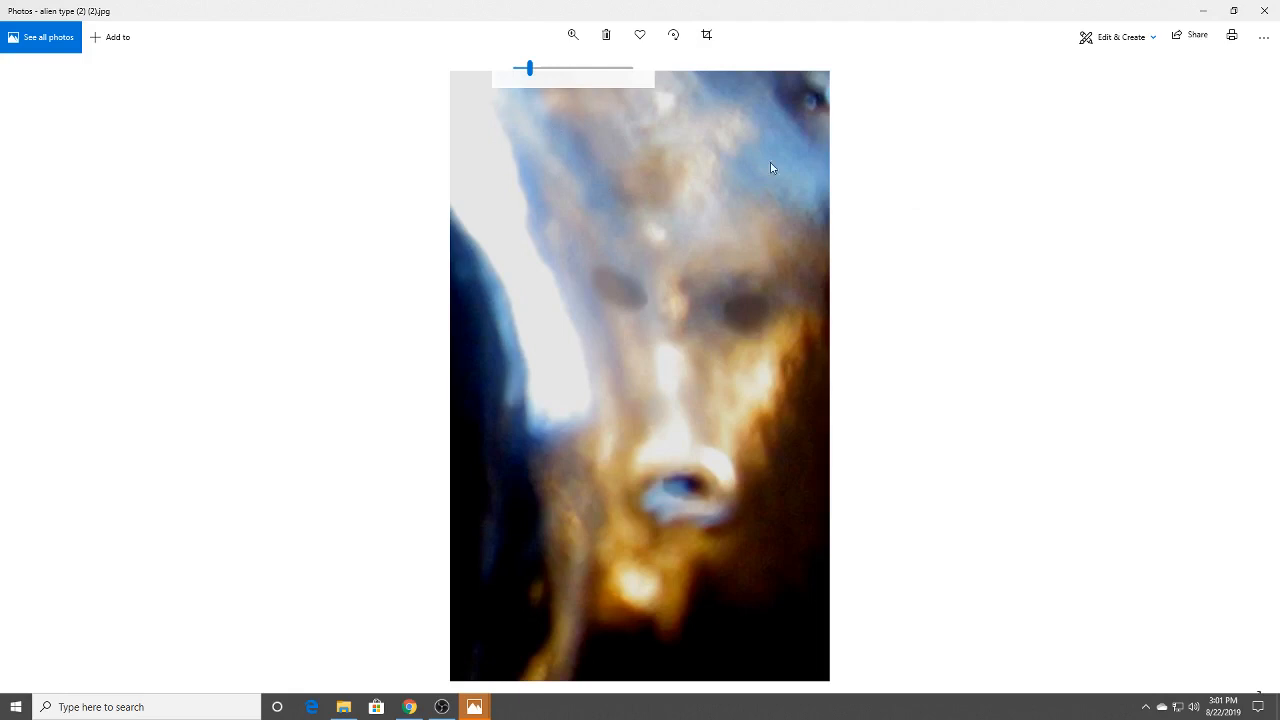
mouse_move(812, 110)
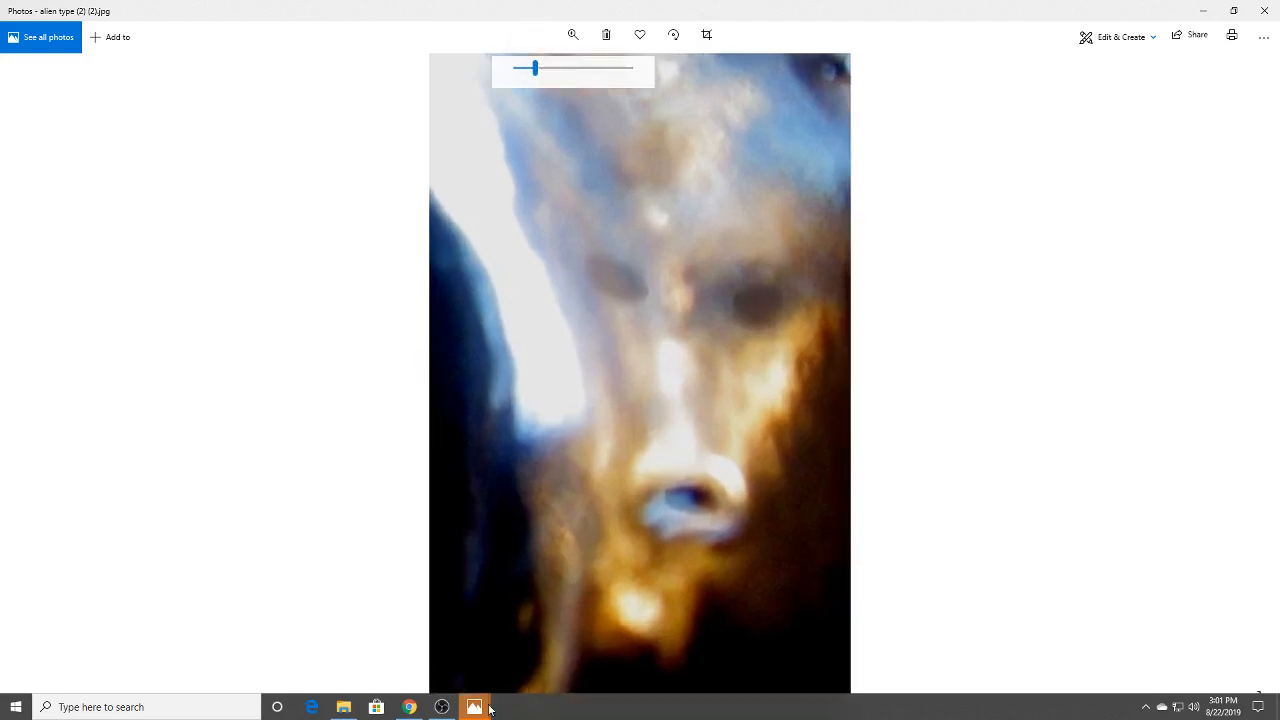
Switch to Alien type 1 (2) and enlarge the purple bubble photo
left_click(473, 706)
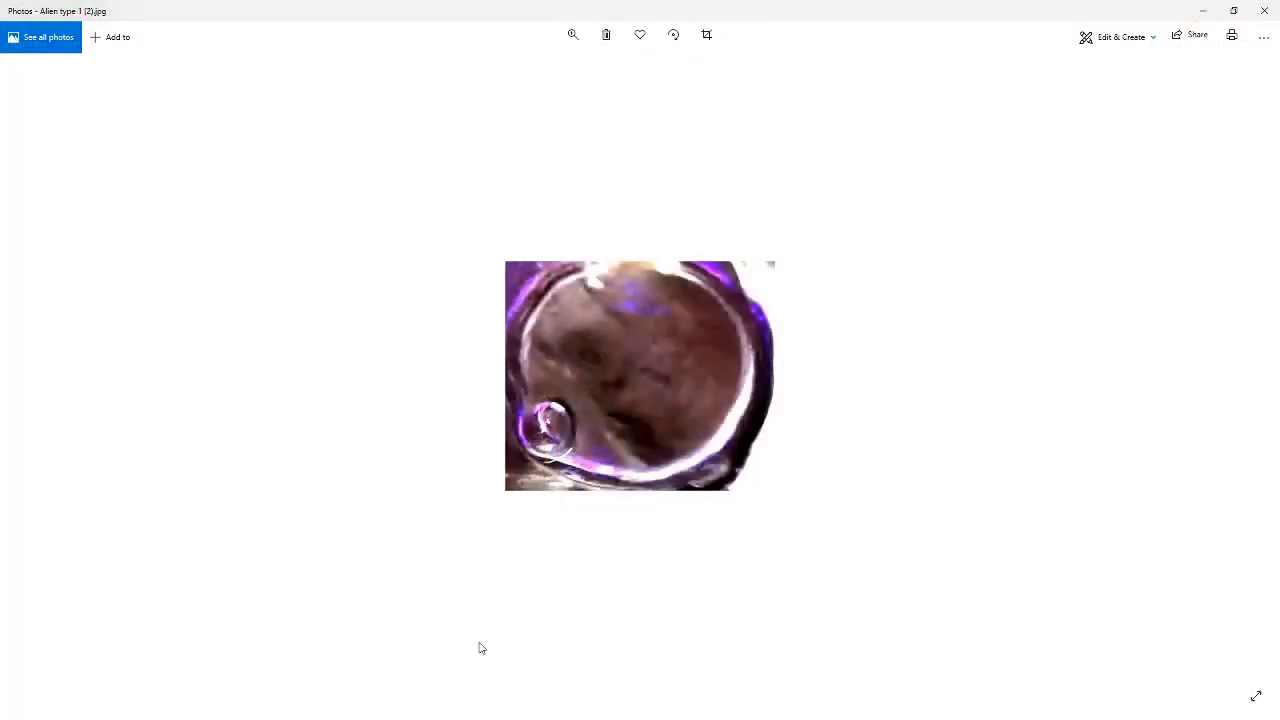
left_click(572, 35)
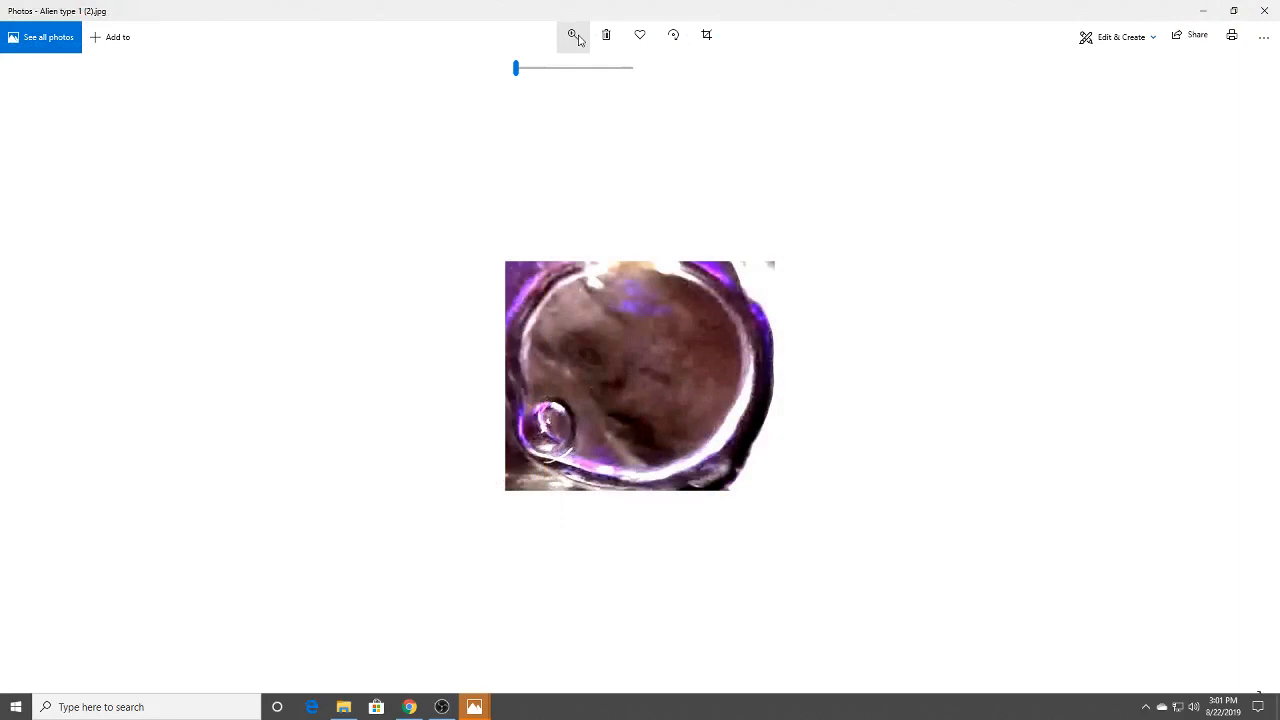
left_click_drag(515, 67, 585, 67)
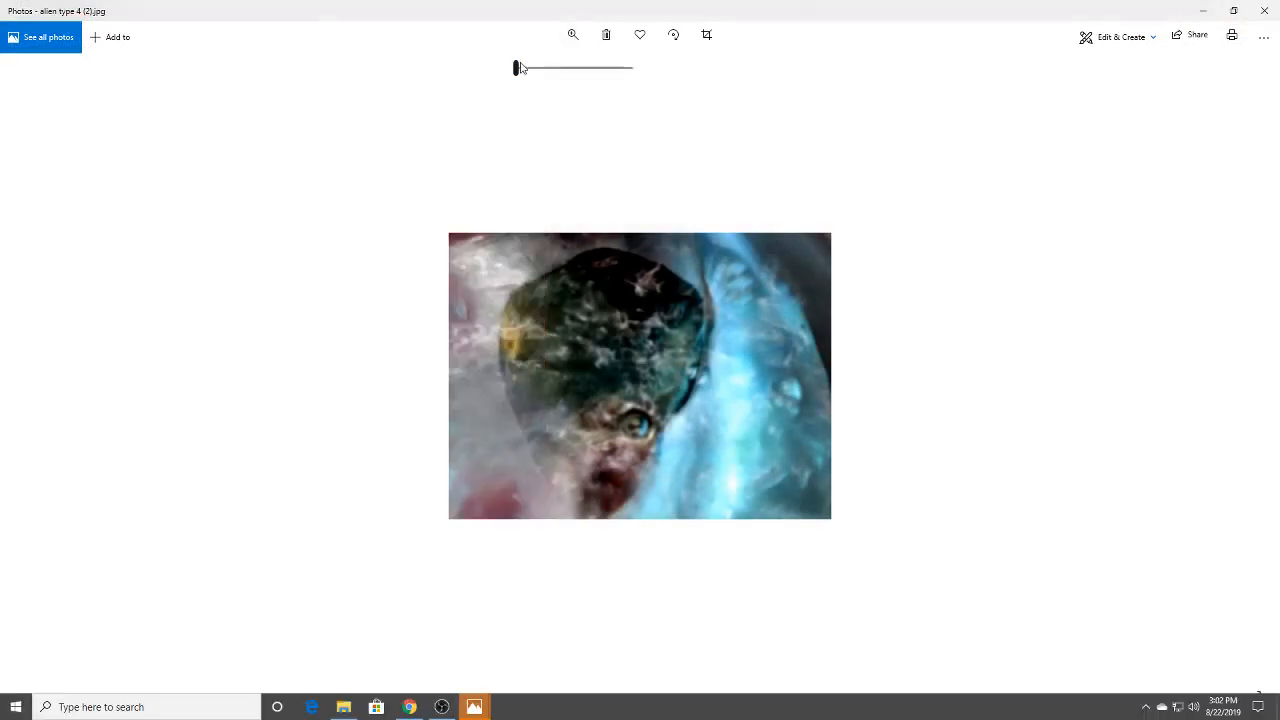
Enlarge alien type 4 (2) to study the face, then move on to face 7 (1)
left_click_drag(518, 67, 555, 68)
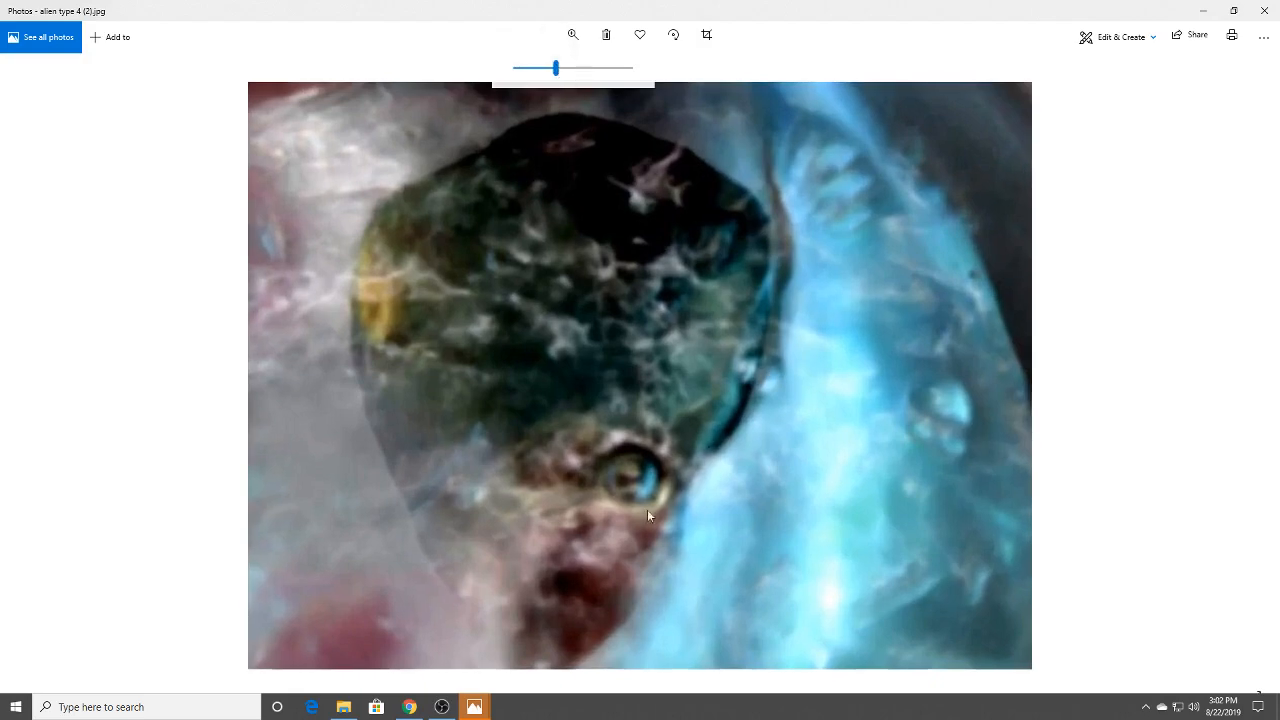
mouse_move(597, 574)
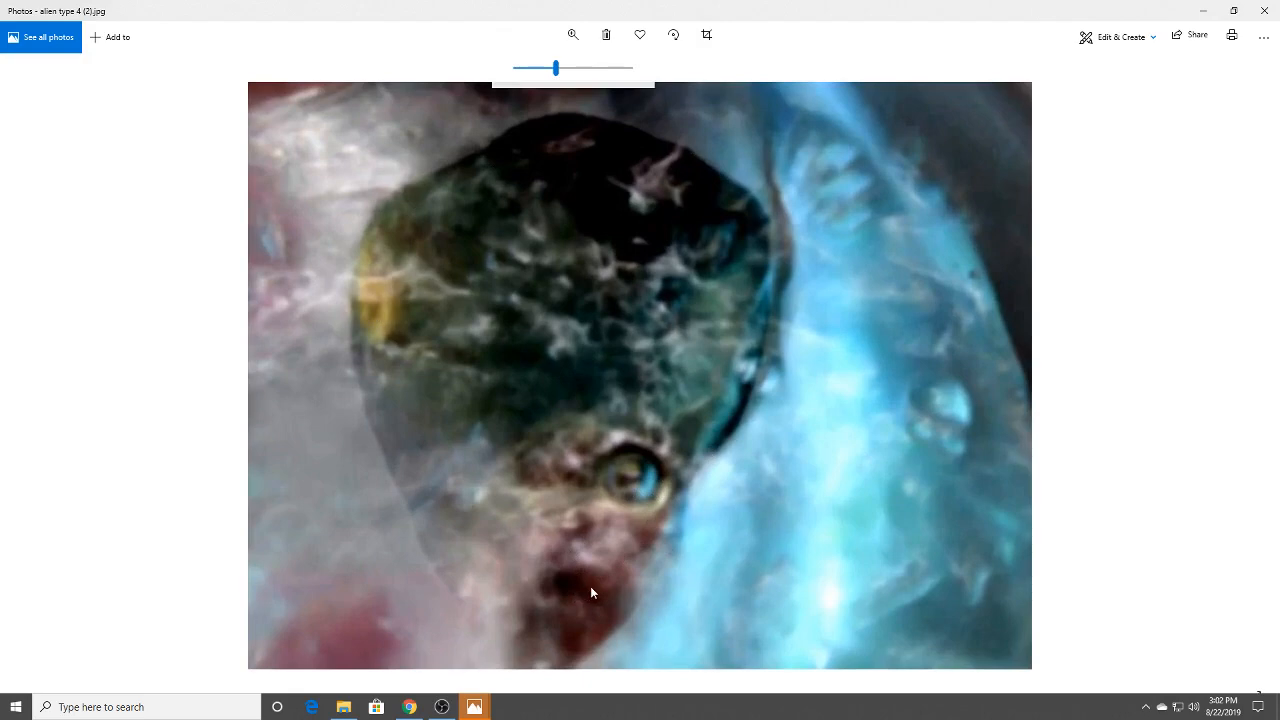
mouse_move(696, 348)
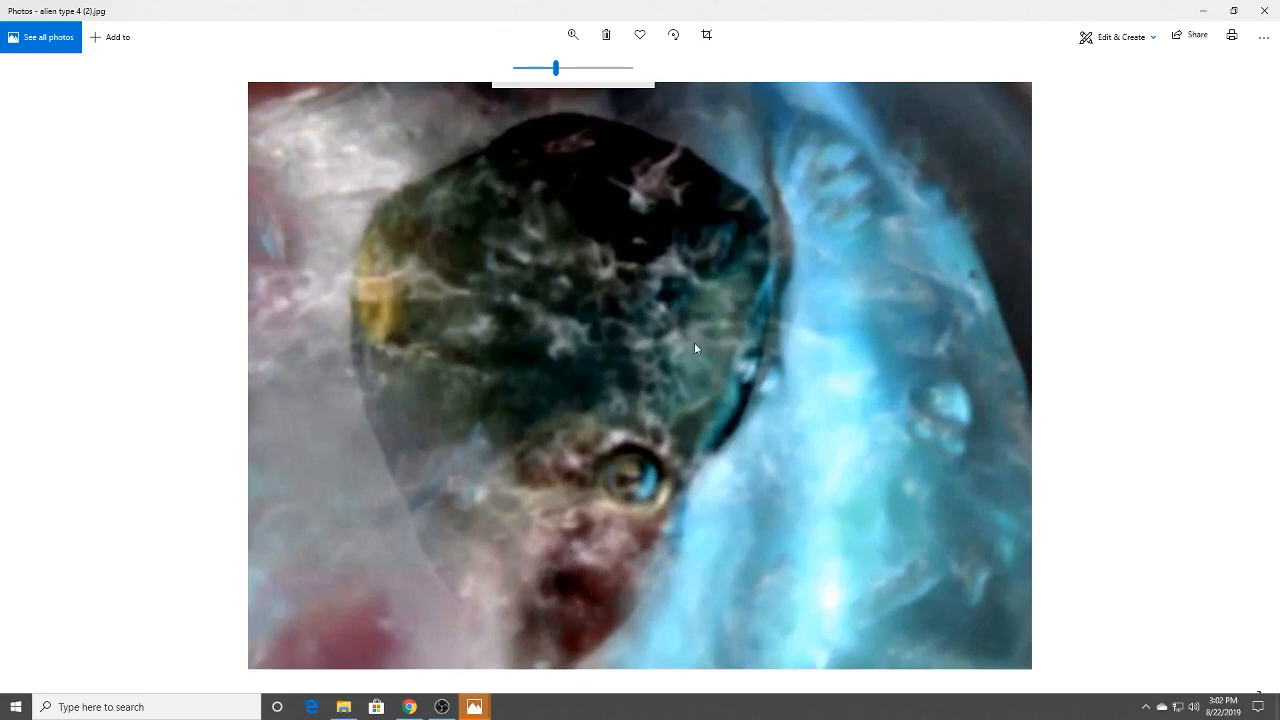
mouse_move(670, 431)
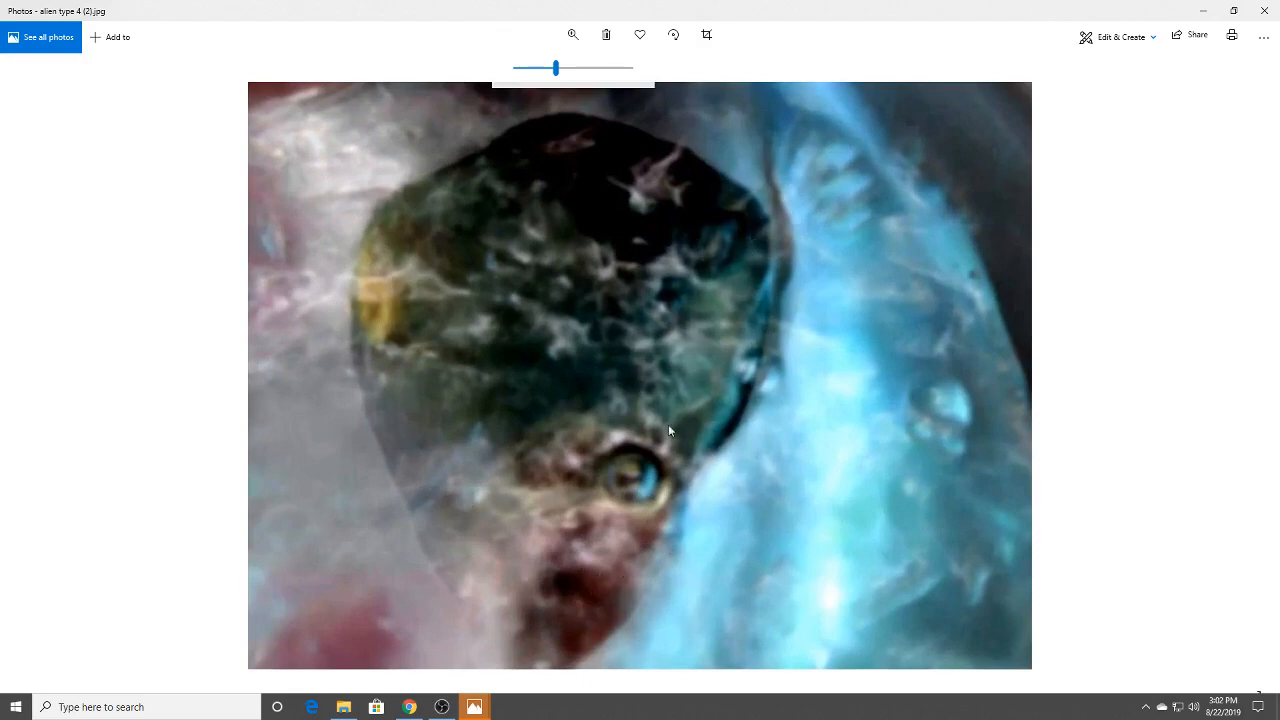
mouse_move(814, 514)
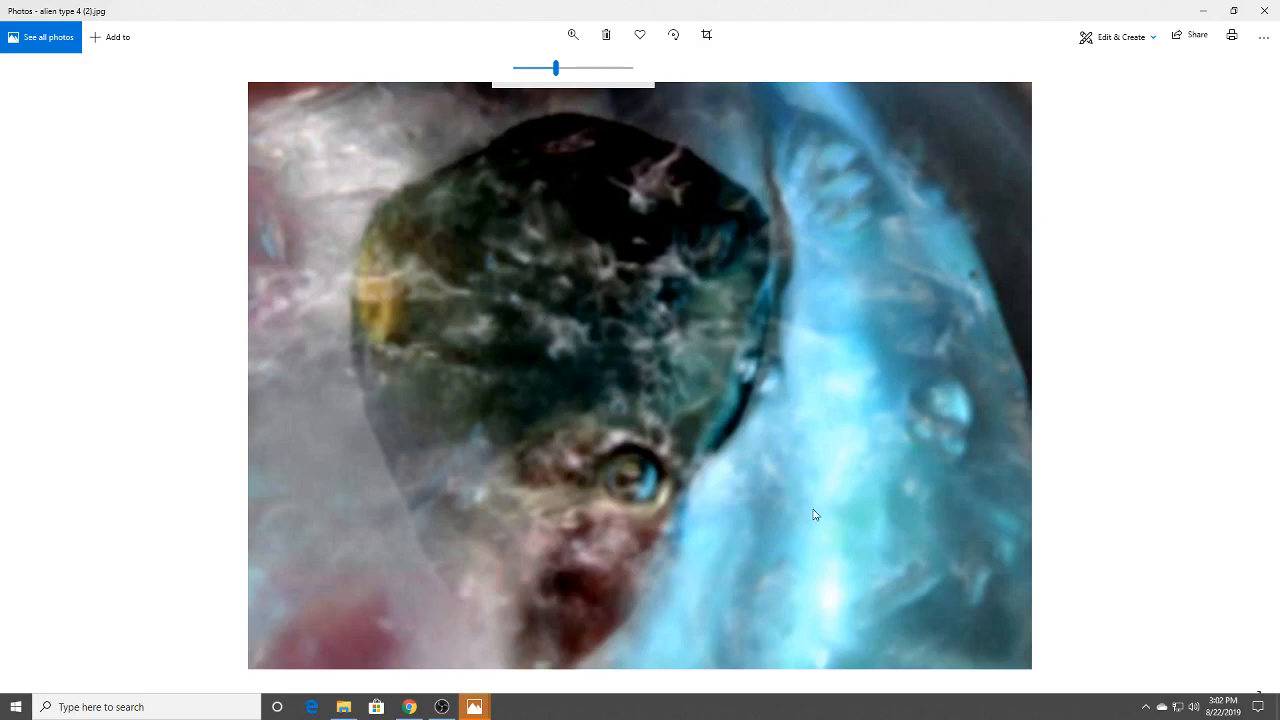
left_click(475, 707)
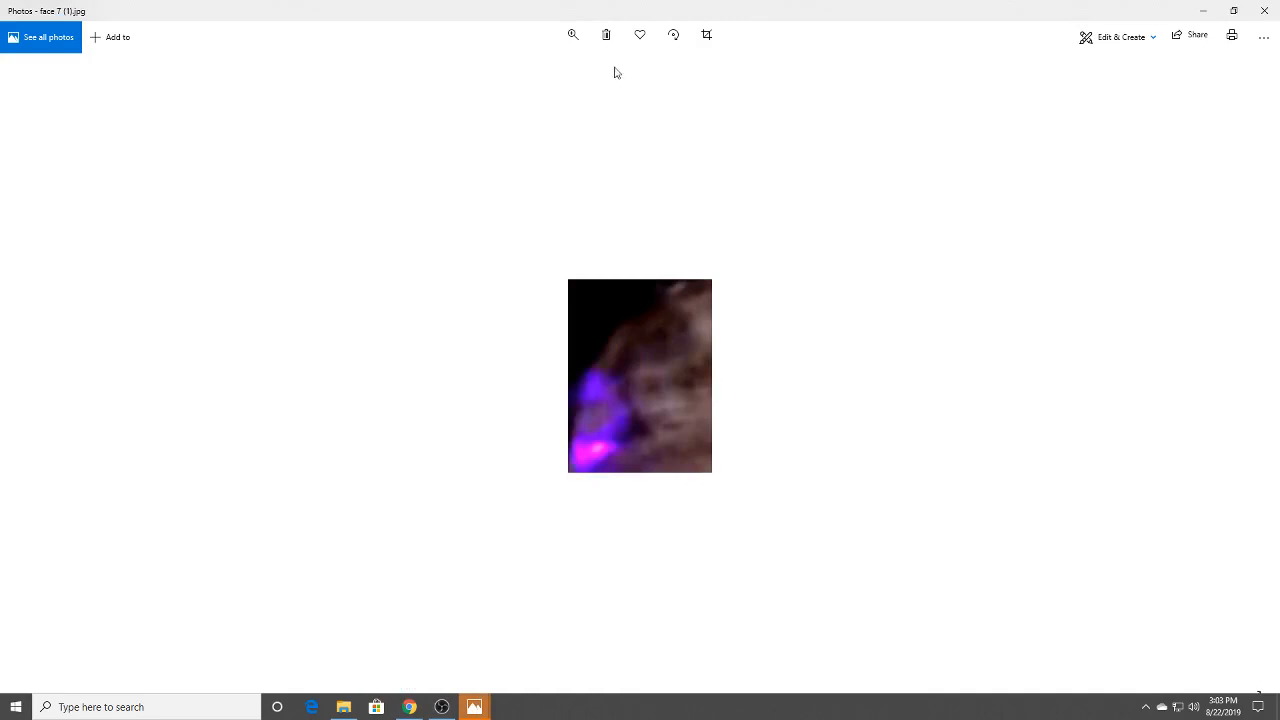
Advance from face 7 (1) to the girl with horse (1) photo
left_click(475, 707)
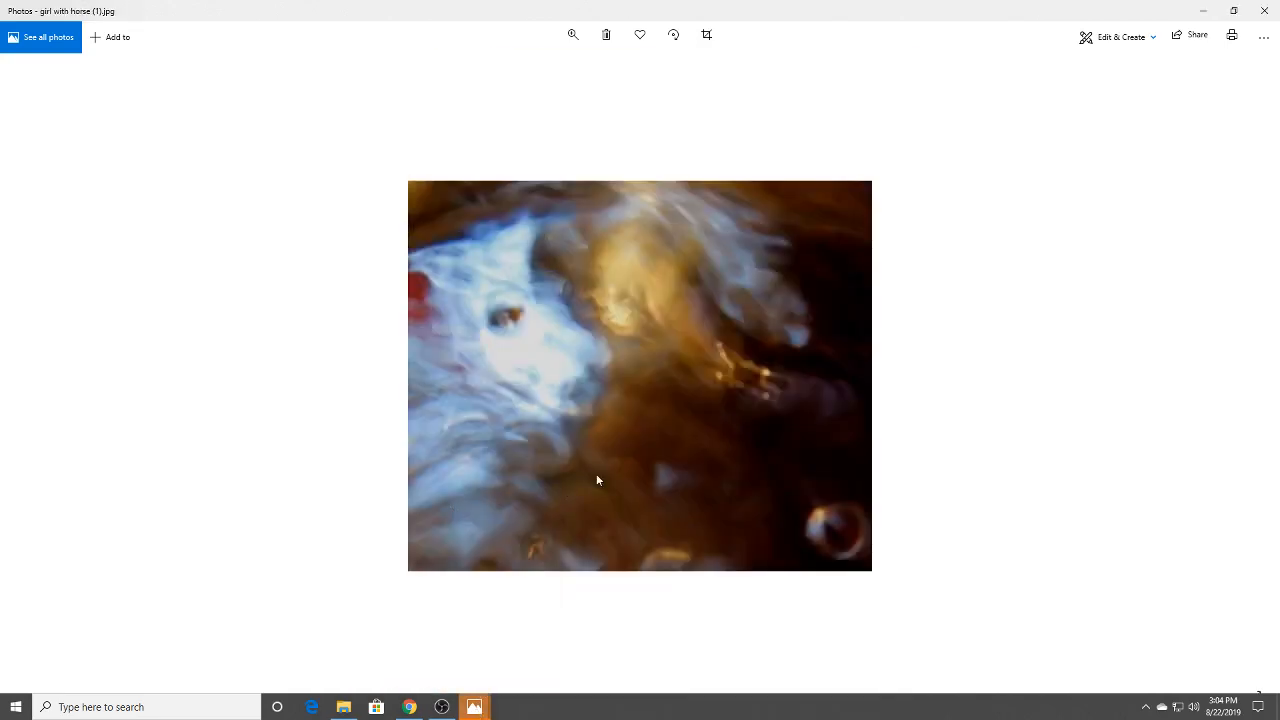
Zoom the girl with horse photo nearly to full, pull back to moderate, then switch photos
left_click(572, 34)
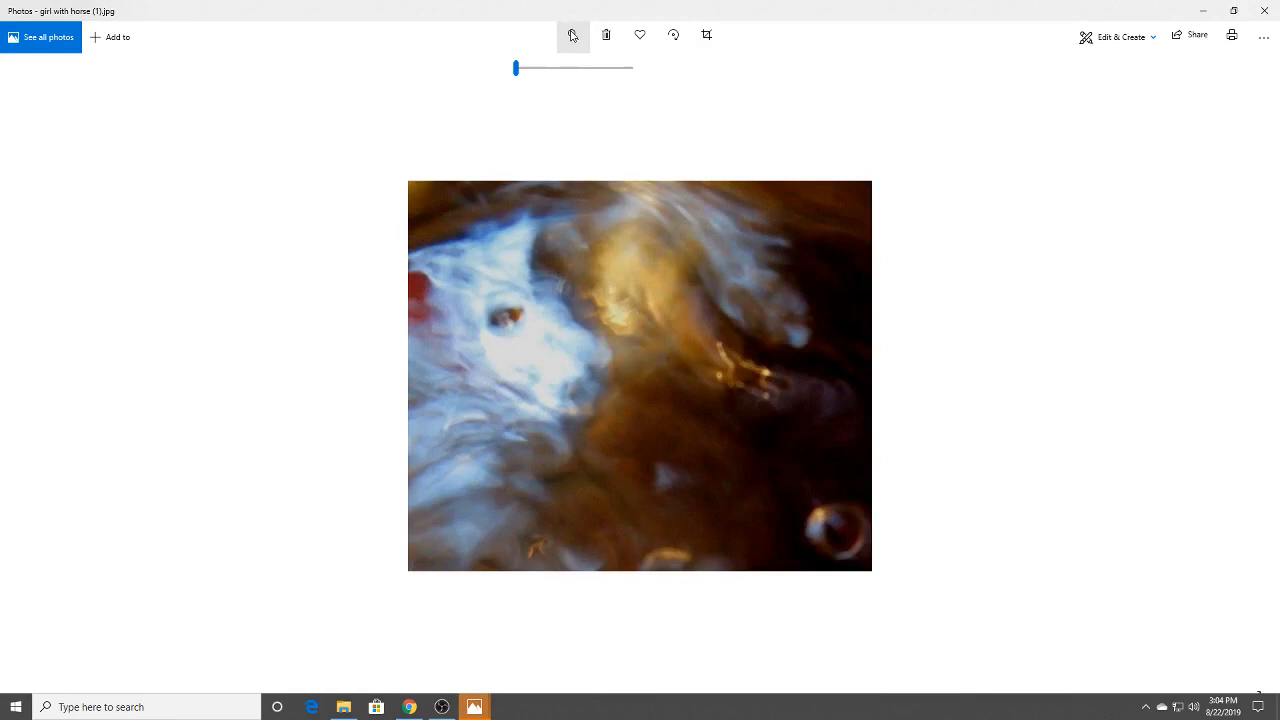
left_click_drag(515, 67, 520, 67)
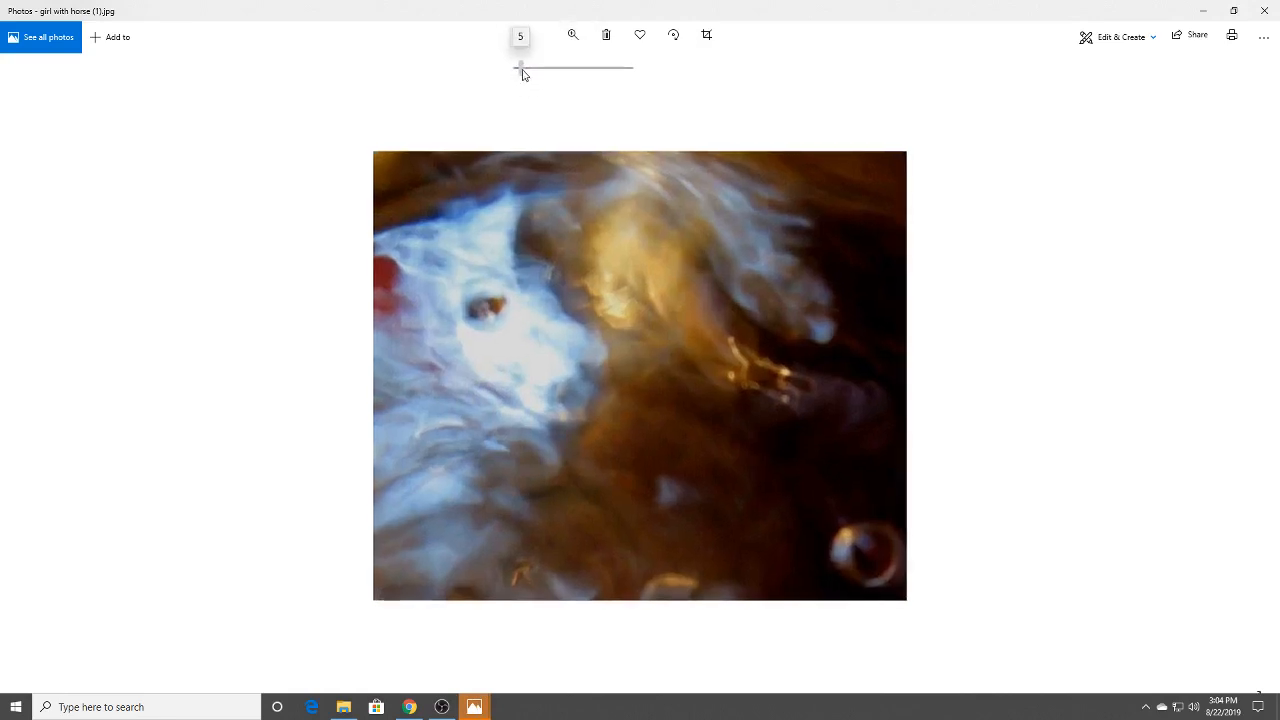
left_click_drag(520, 66, 556, 67)
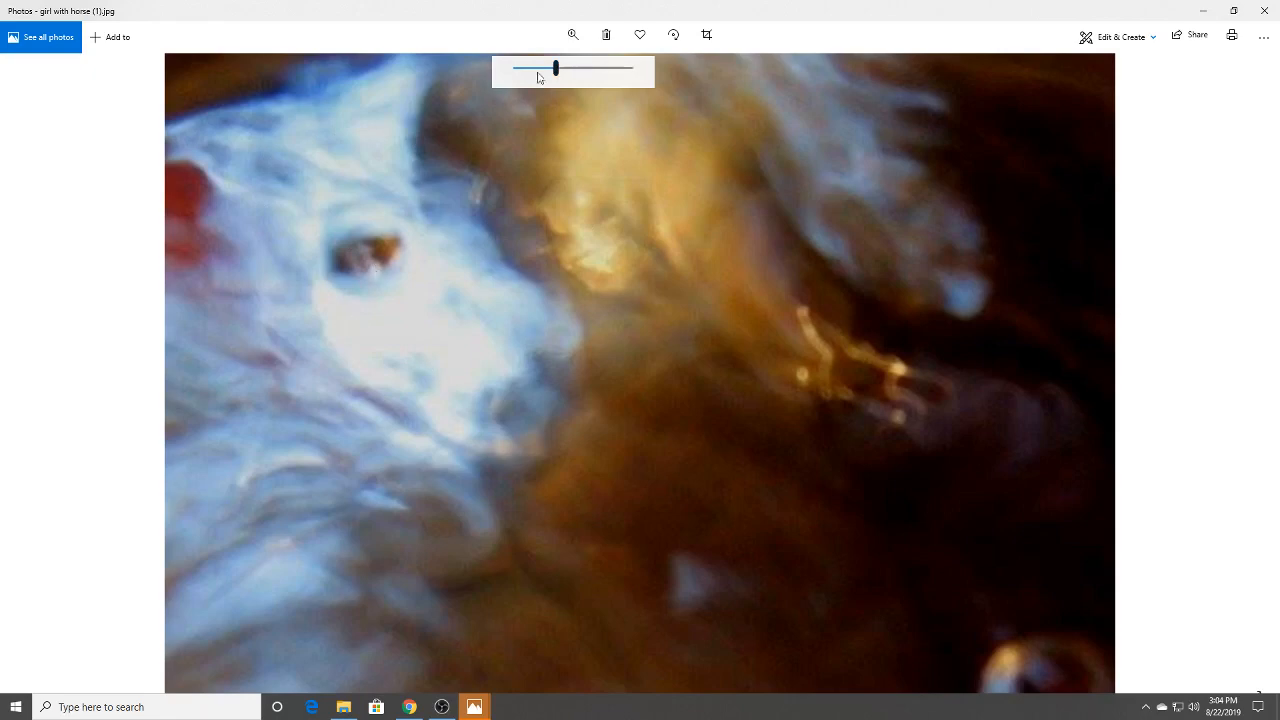
left_click_drag(556, 67, 600, 67)
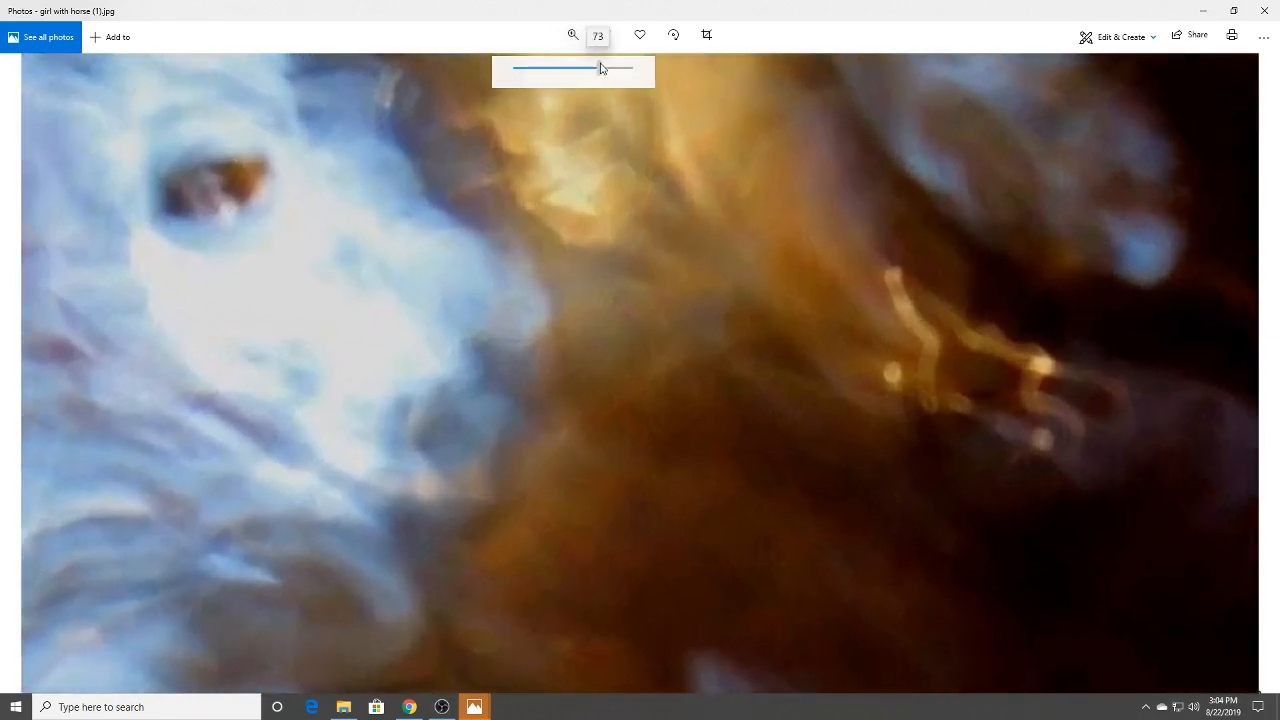
left_click_drag(602, 67, 618, 67)
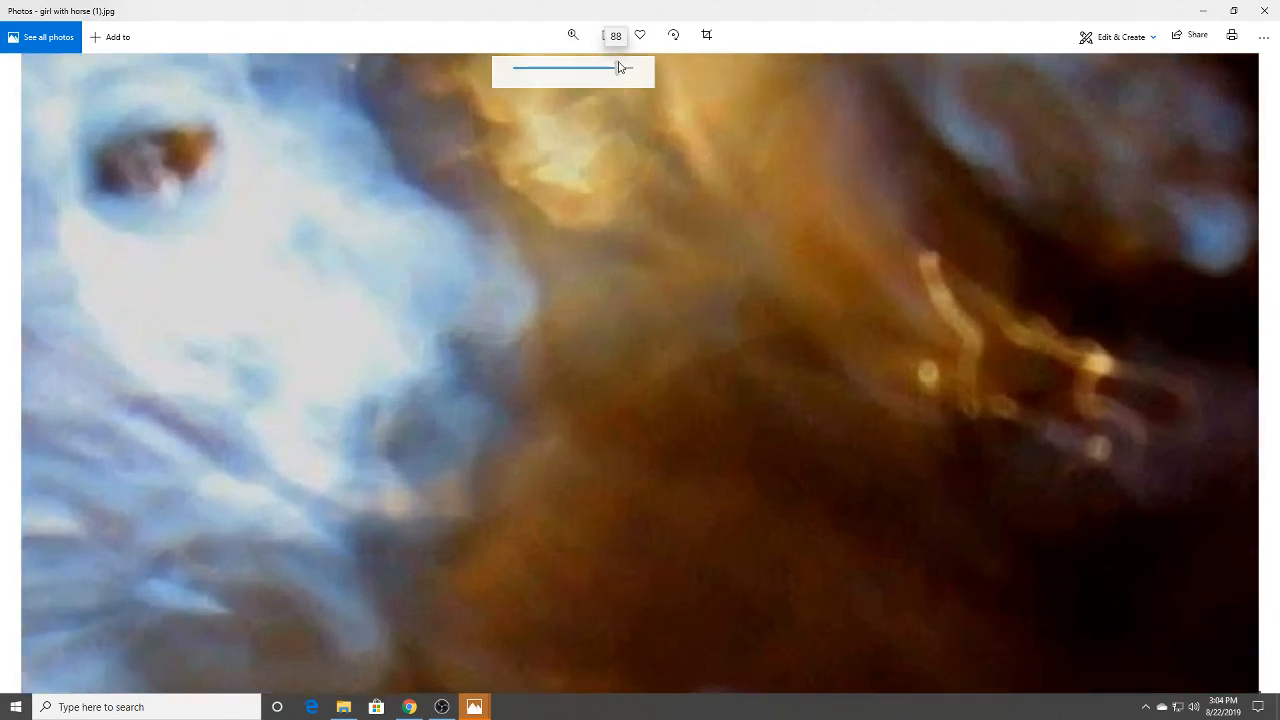
left_click_drag(617, 67, 542, 68)
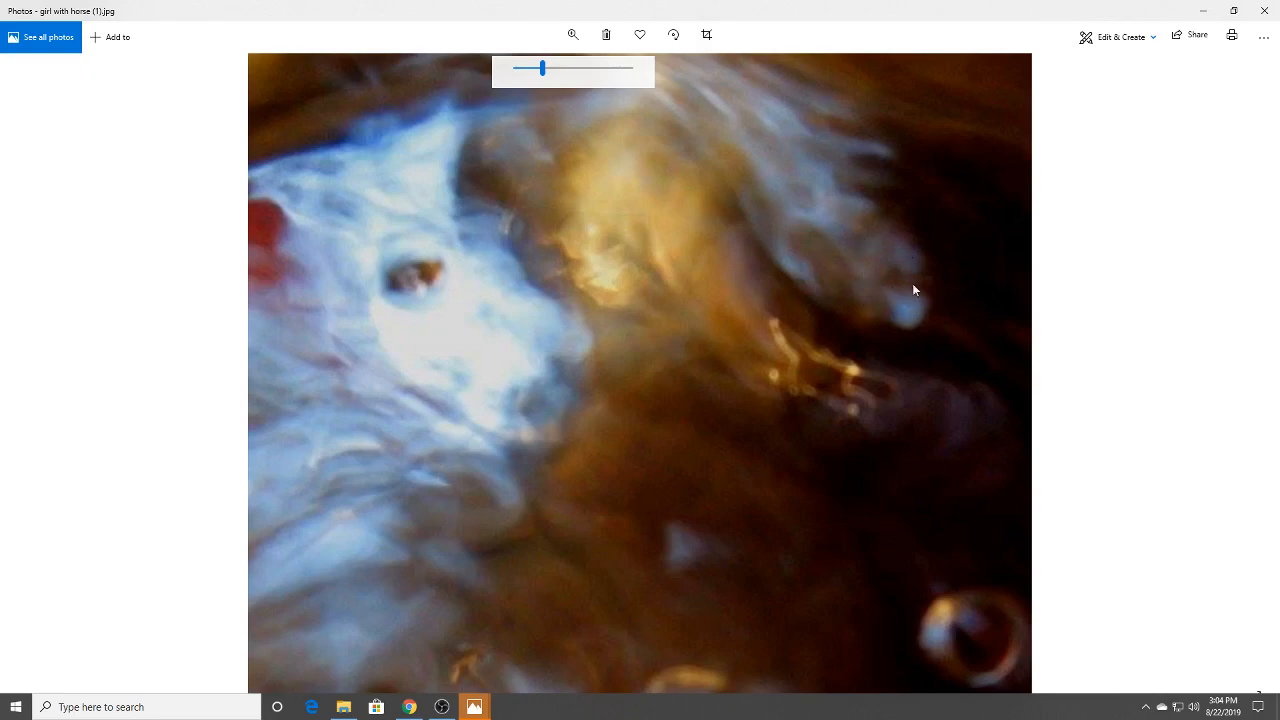
mouse_move(923, 266)
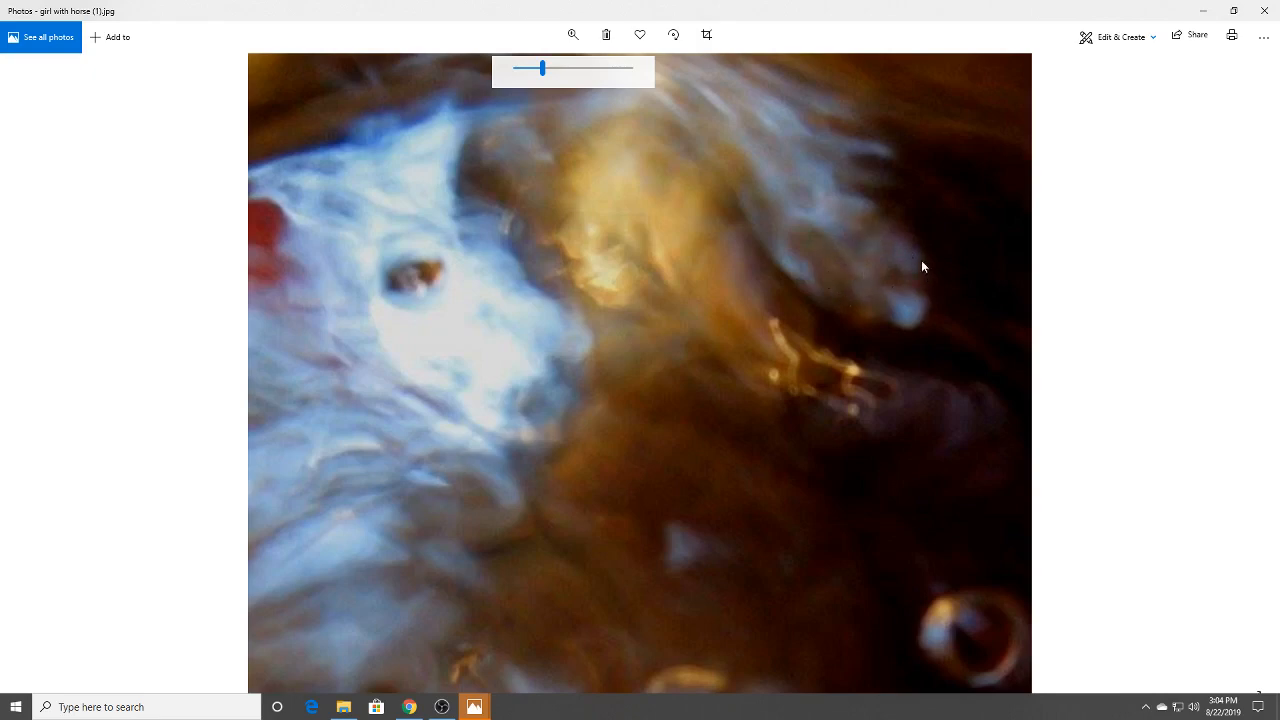
left_click(476, 705)
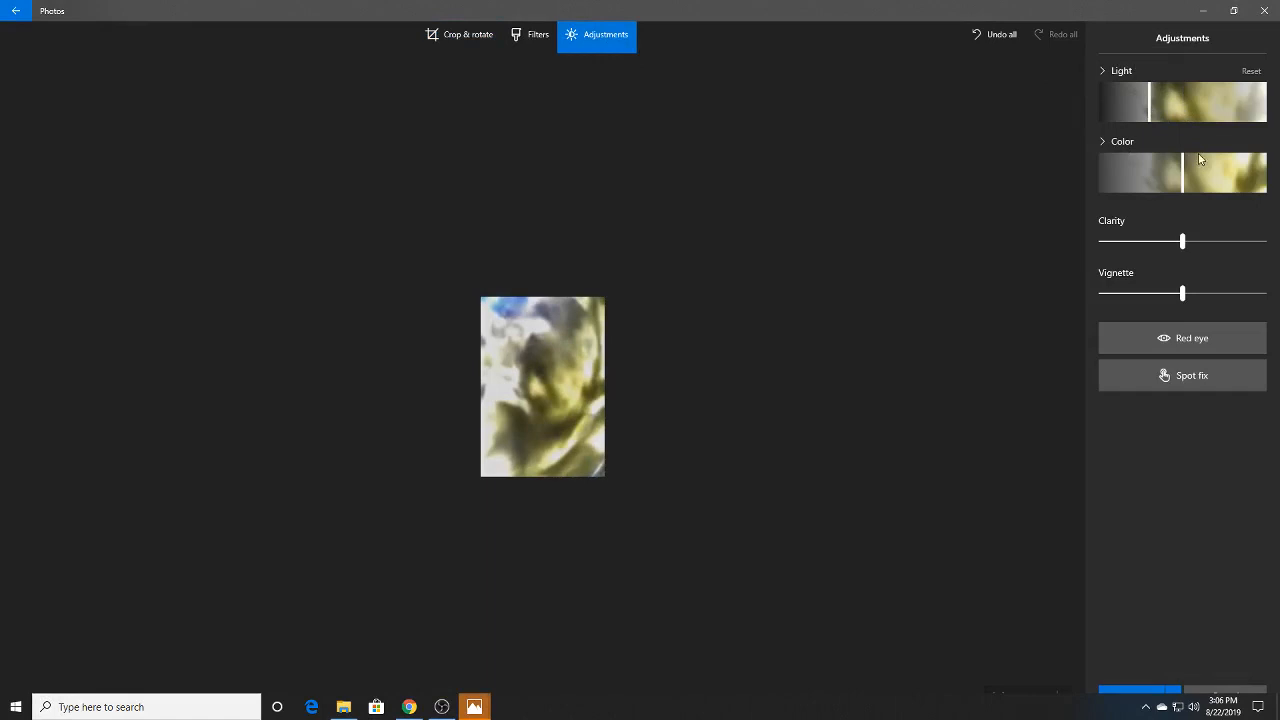
Raise the photo's Color adjustment slider
left_click_drag(1182, 241, 1225, 241)
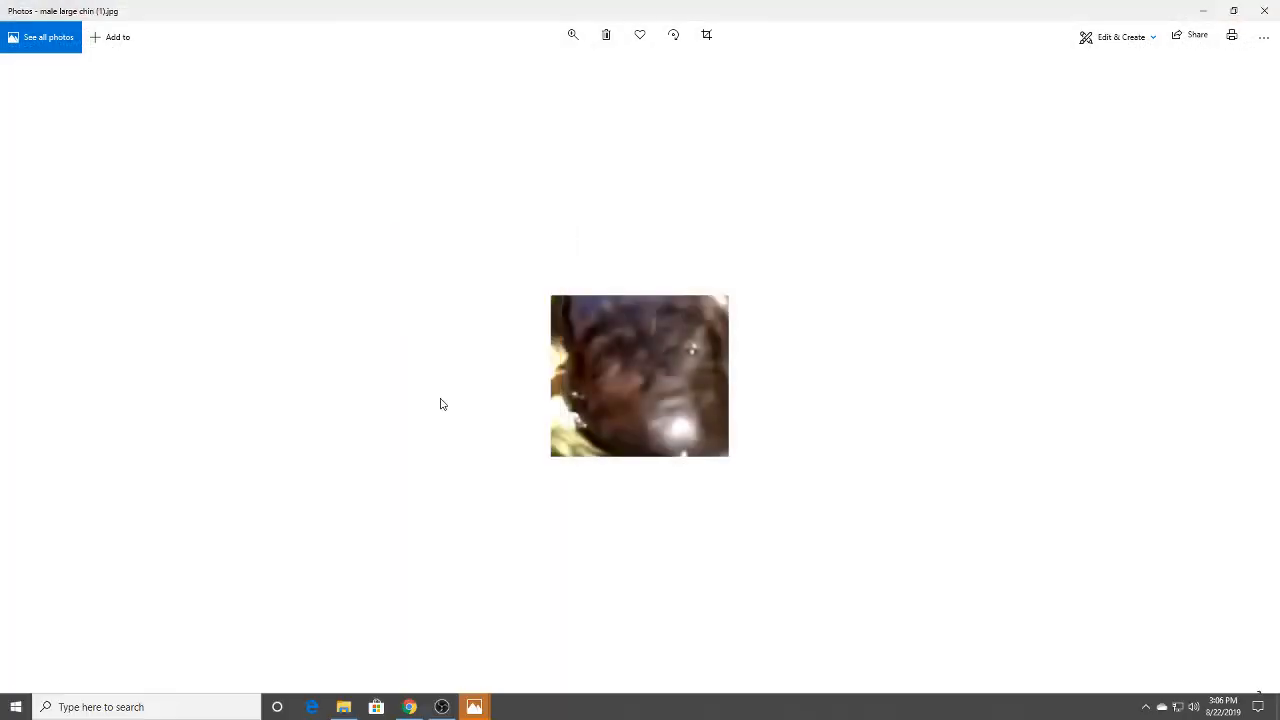
Advance through male face (2) to female (3) and open it for editing
left_click(572, 35)
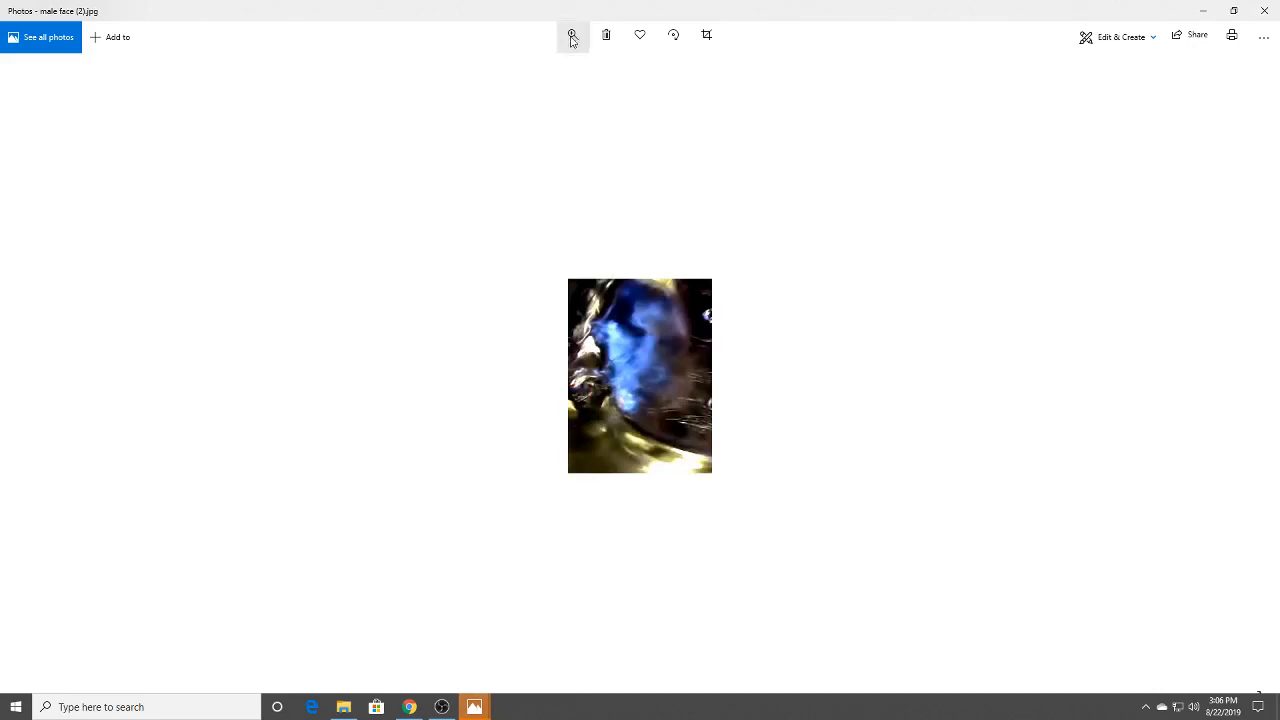
left_click(571, 35)
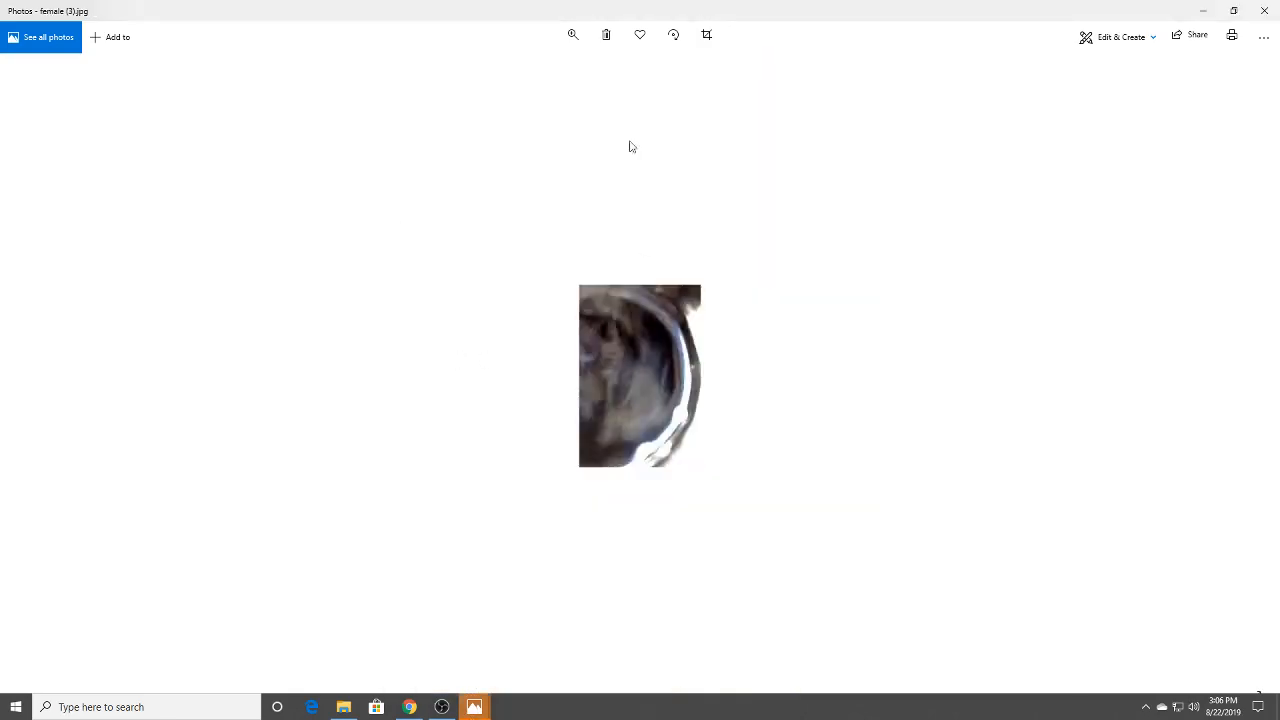
left_click(1120, 37)
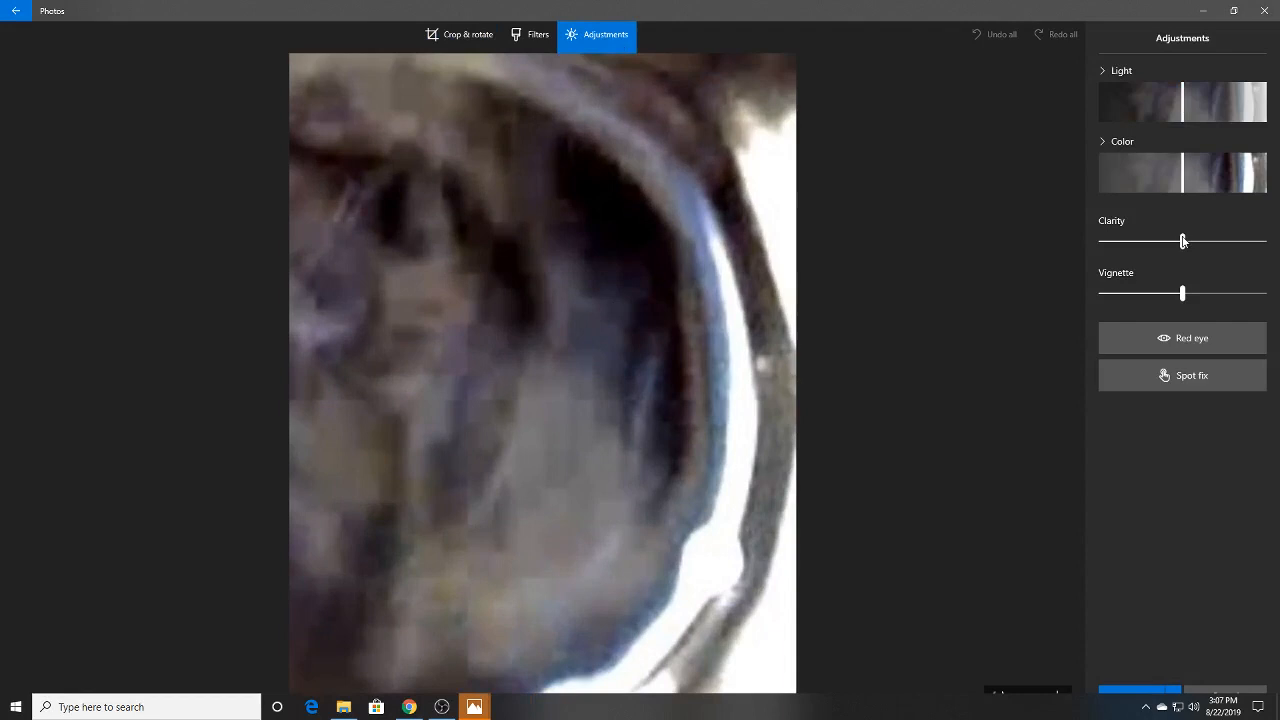
Increase the female photo's clarity and darken its light to about -41
left_click_drag(1183, 240, 1246, 240)
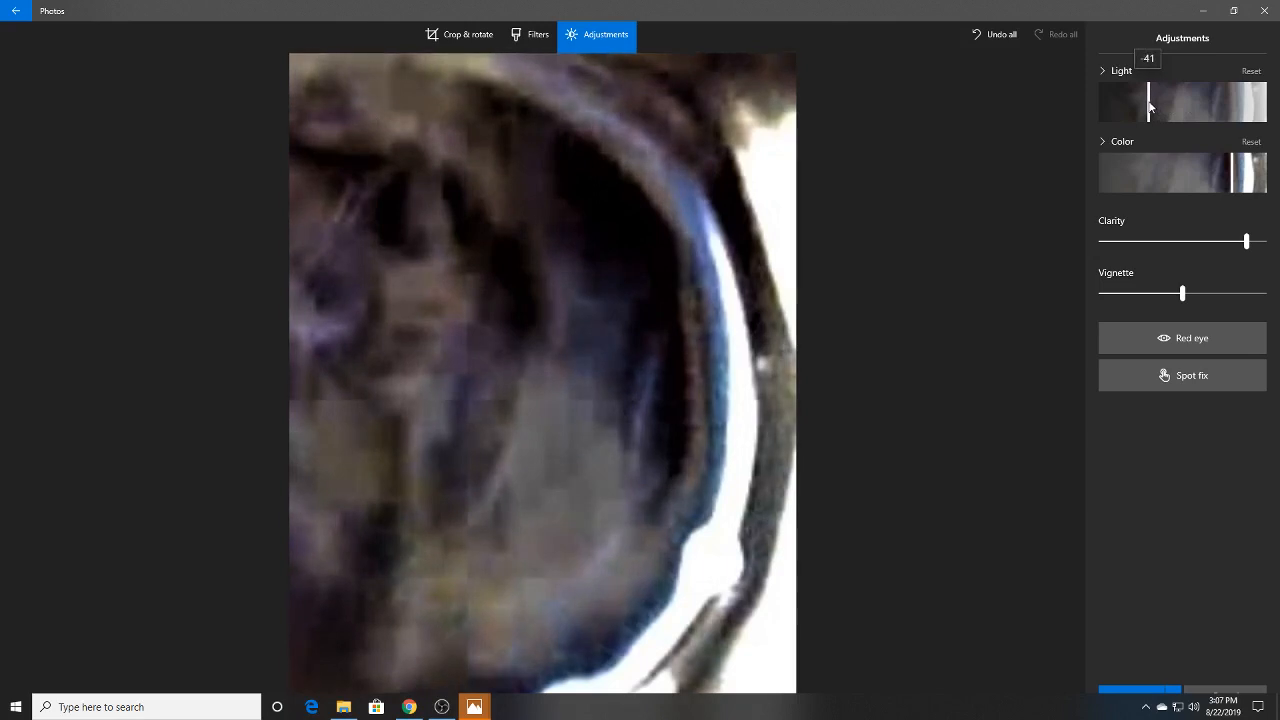
left_click(474, 706)
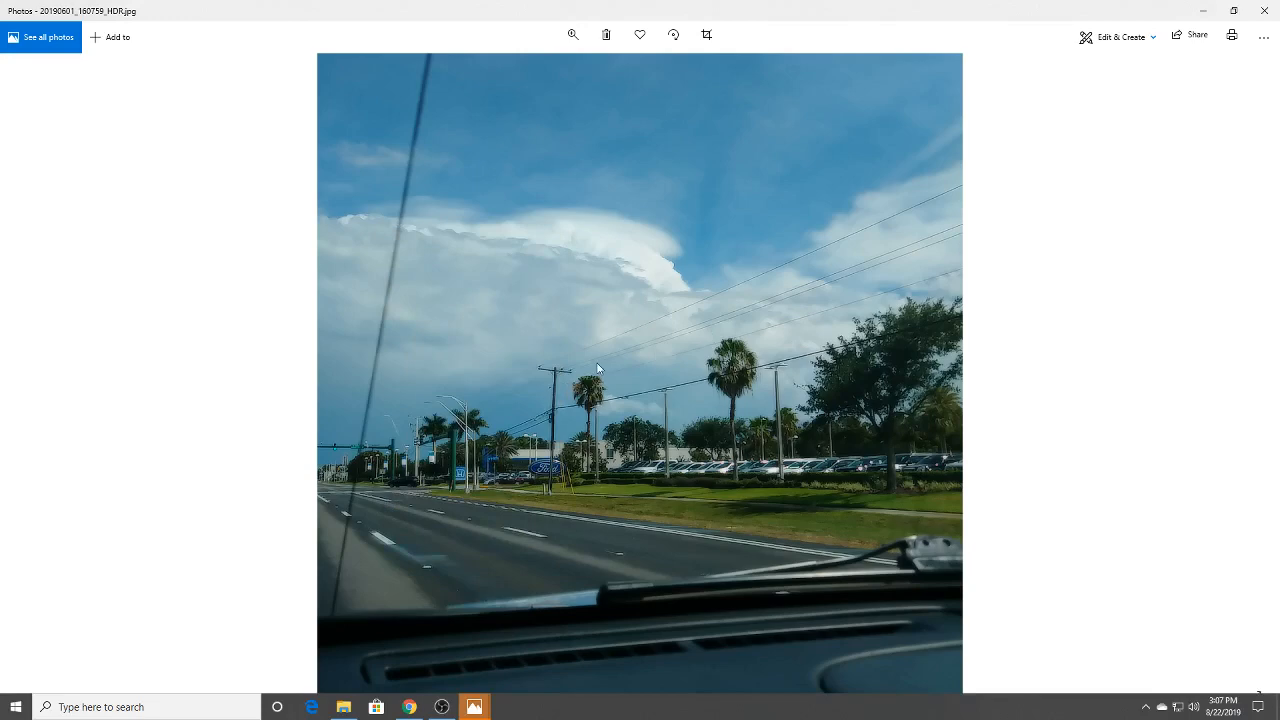
mouse_move(606, 90)
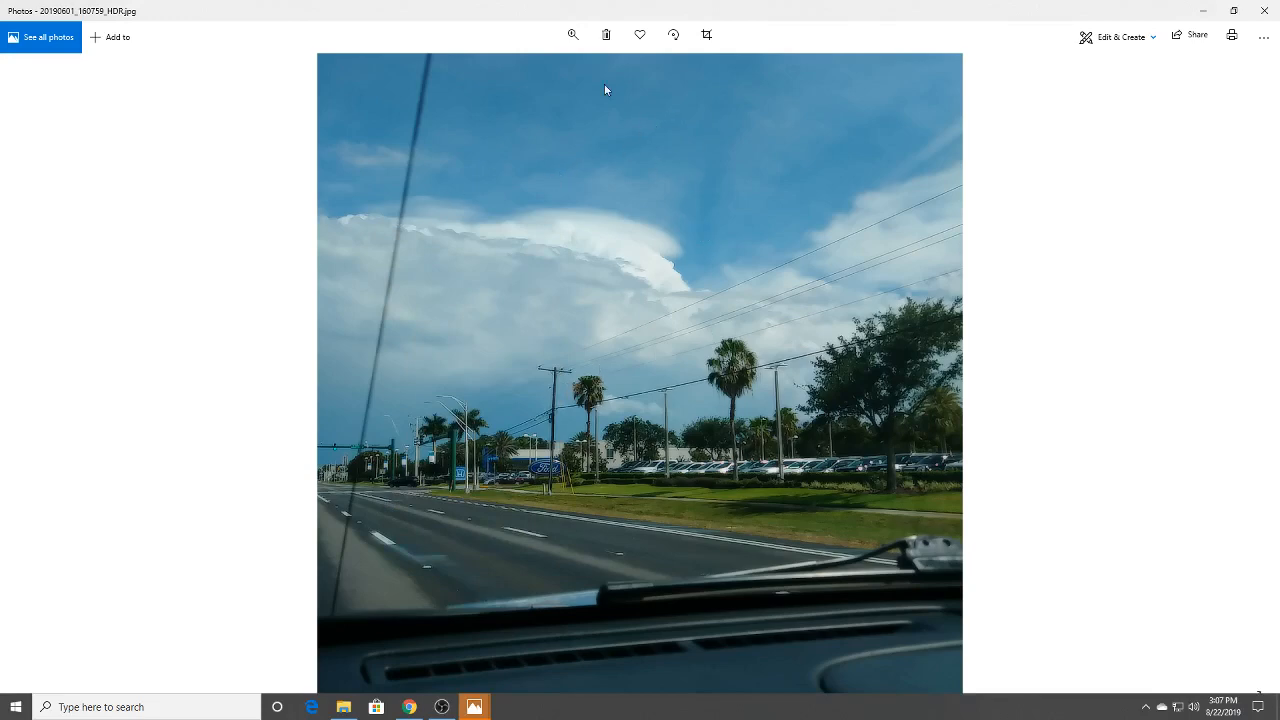
left_click(572, 35)
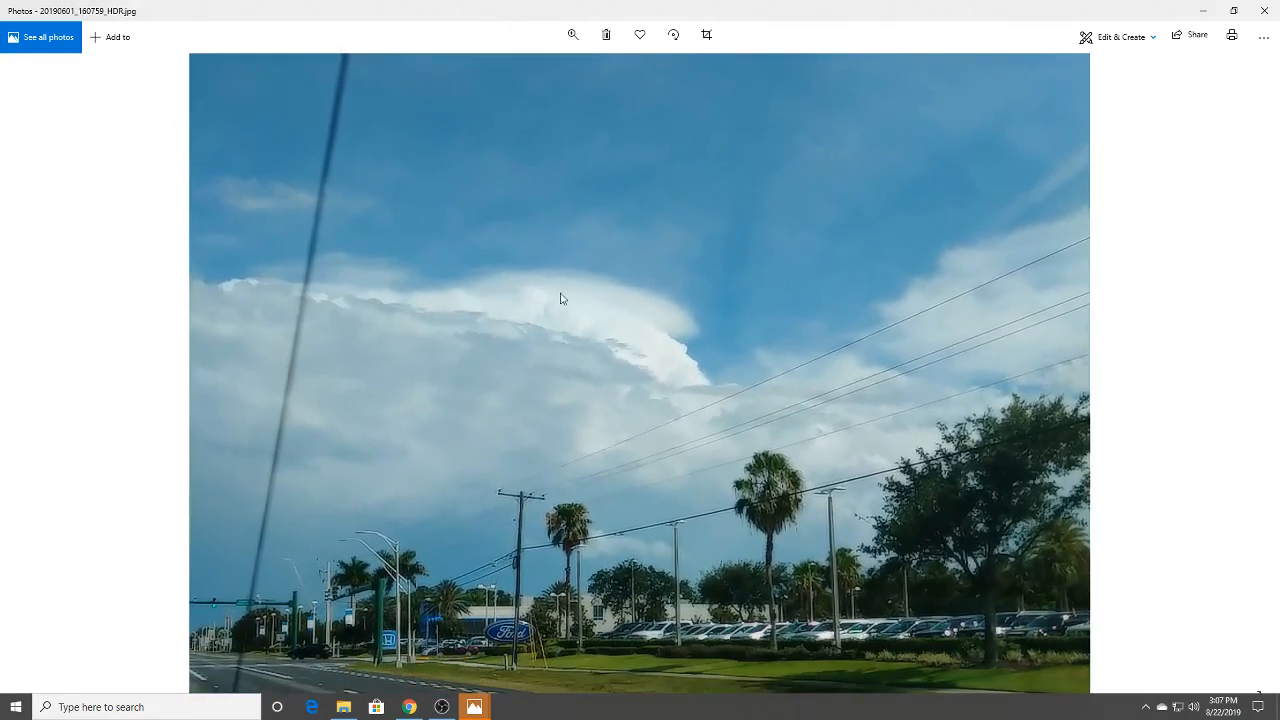
mouse_move(735, 380)
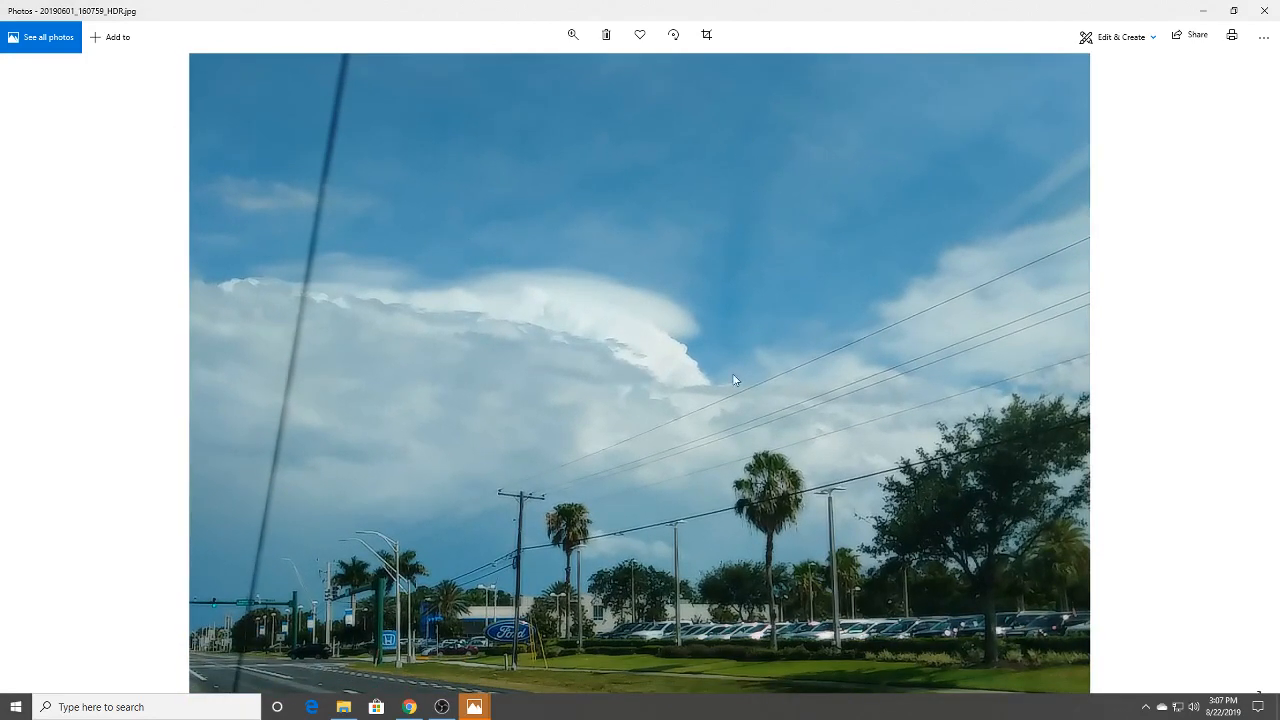
mouse_move(740, 268)
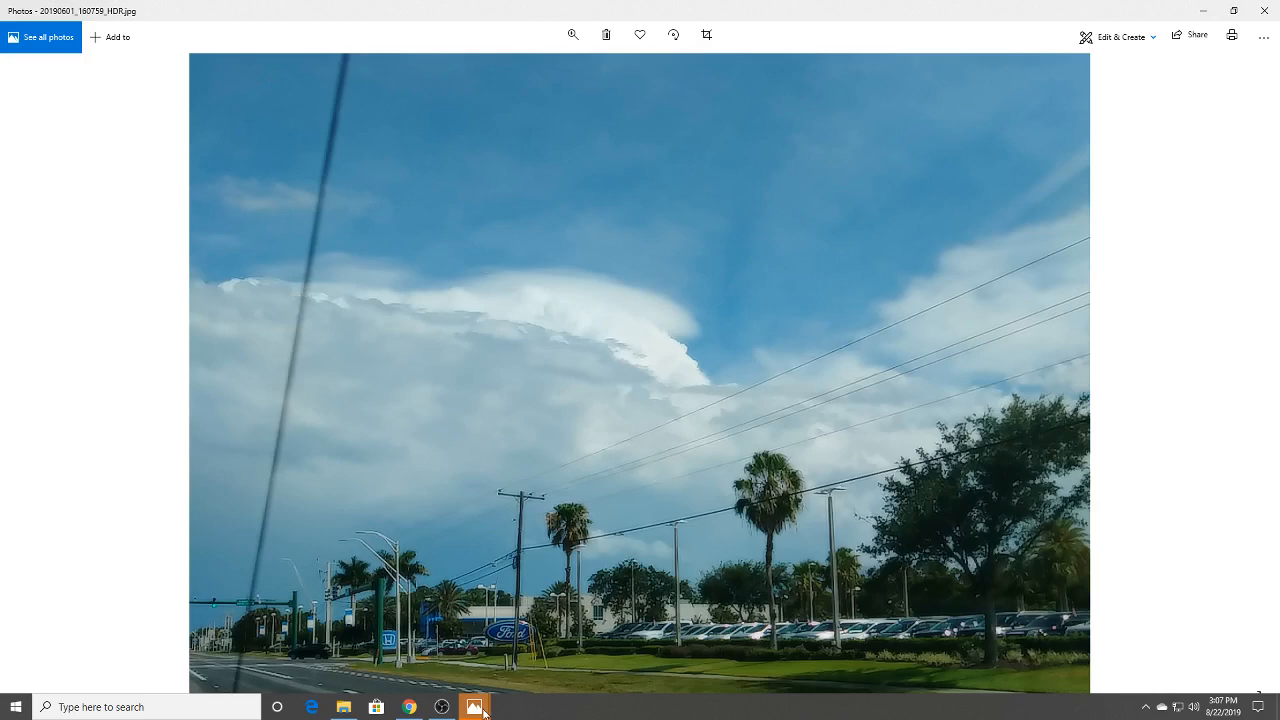
Switch to the _DSC0095 night photo and open its Edit adjustments
left_click(474, 705)
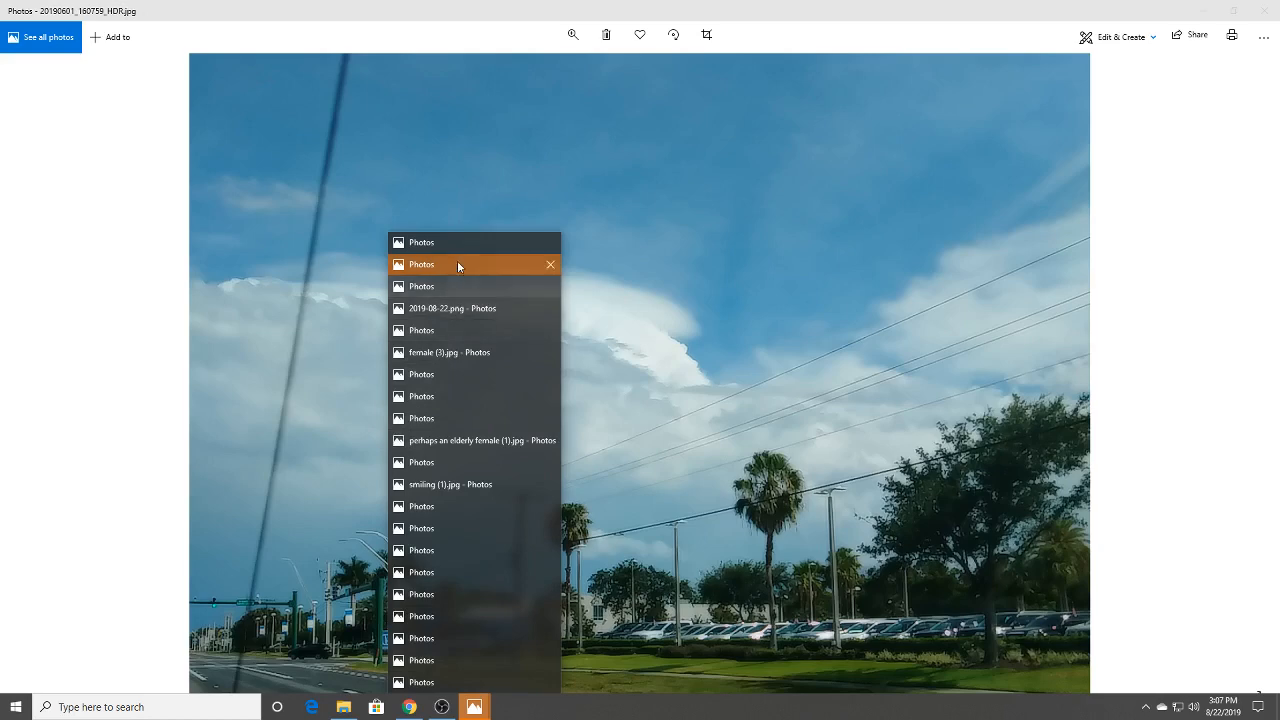
left_click(459, 264)
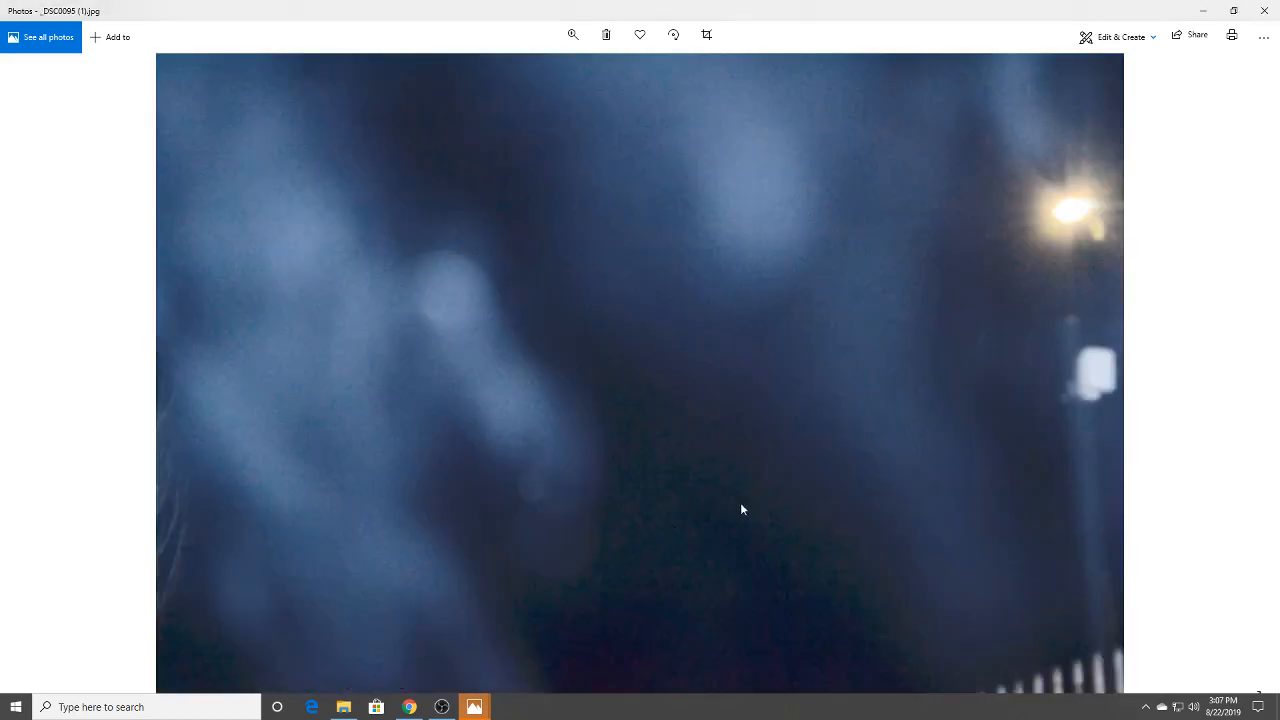
mouse_move(726, 473)
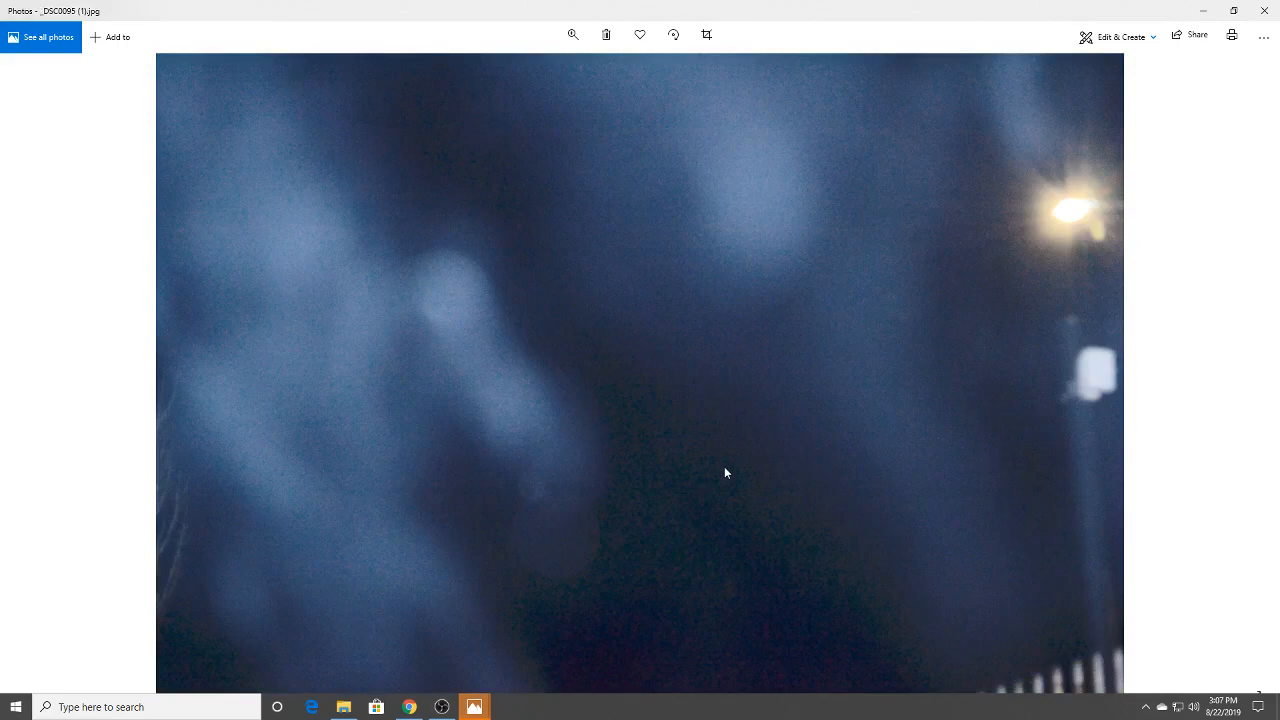
mouse_move(281, 234)
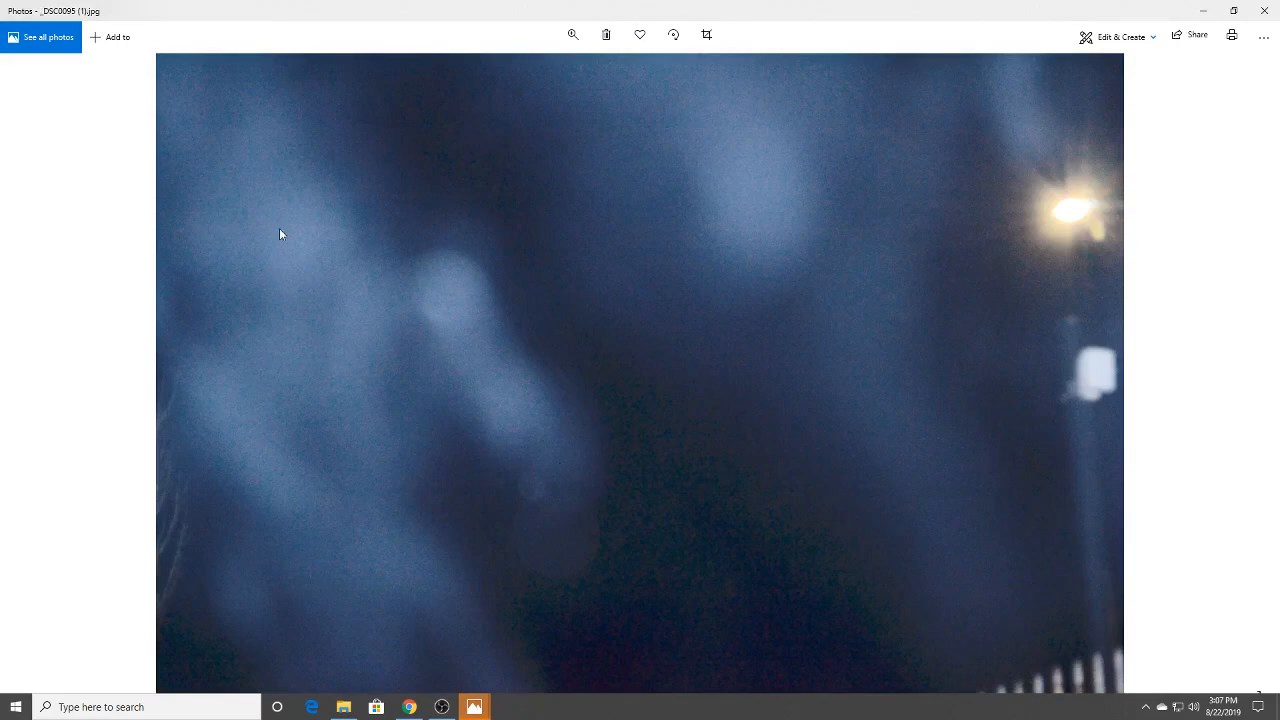
mouse_move(401, 517)
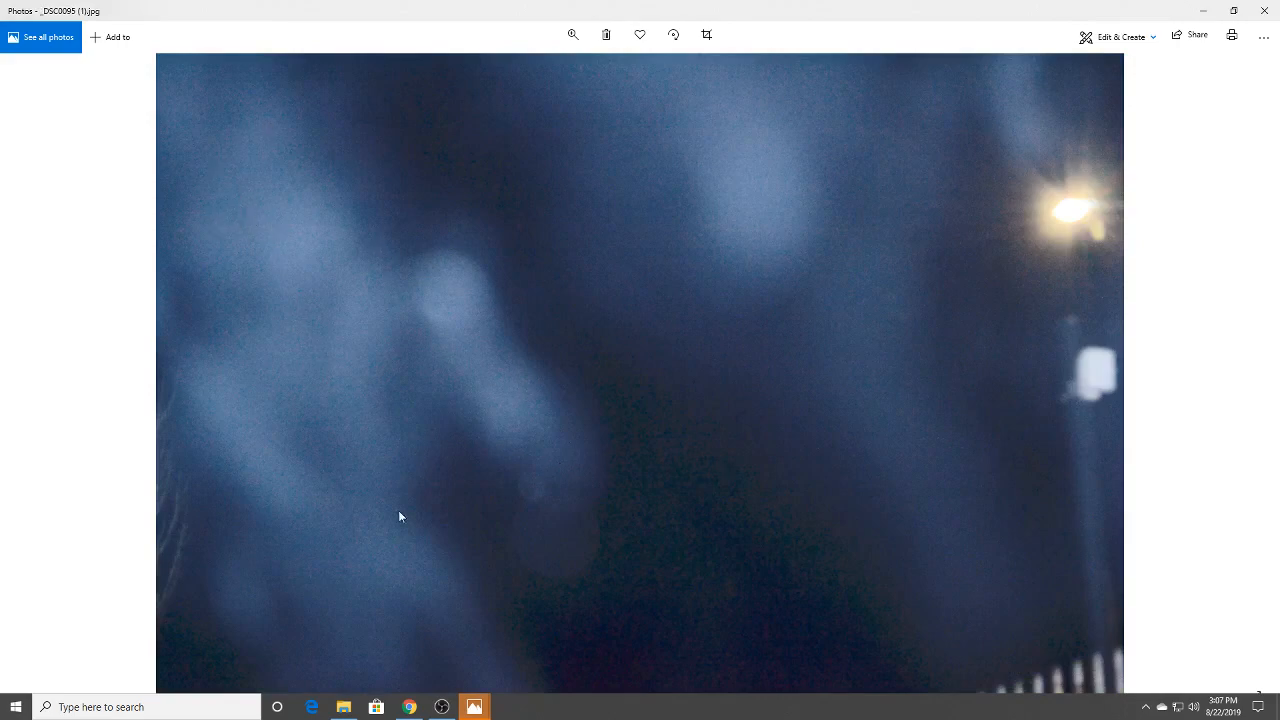
mouse_move(456, 300)
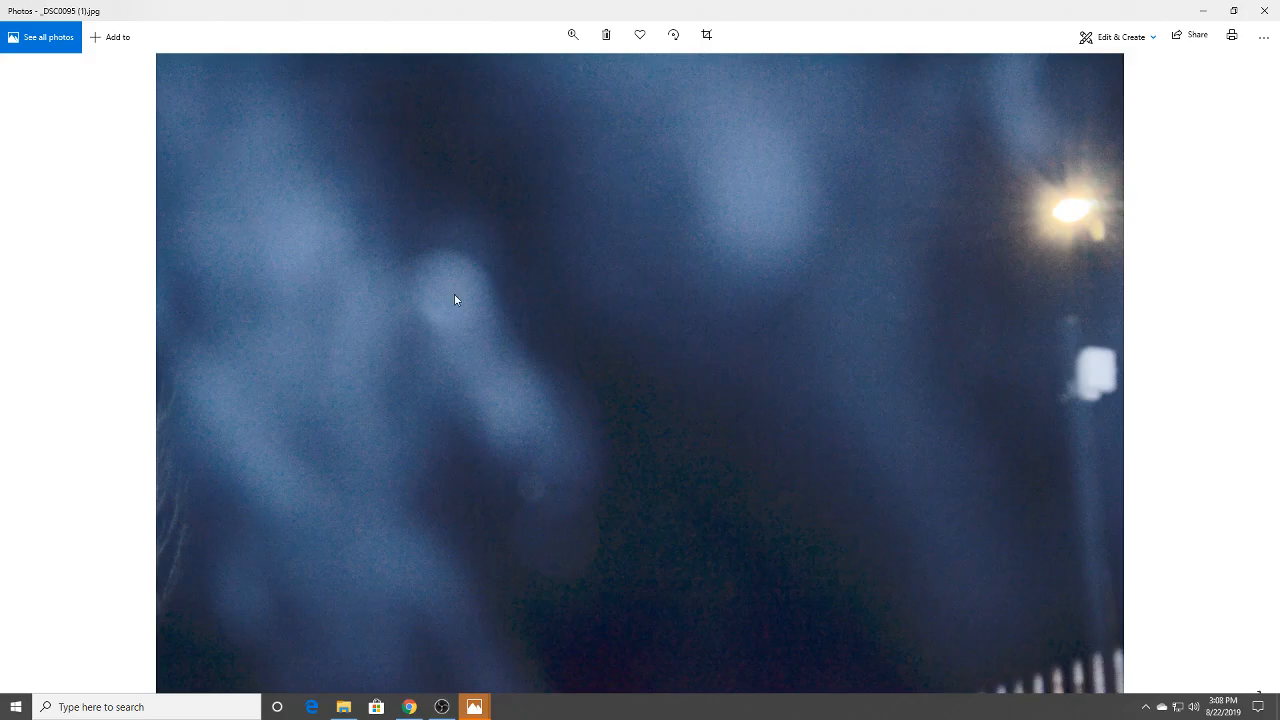
left_click(1120, 36)
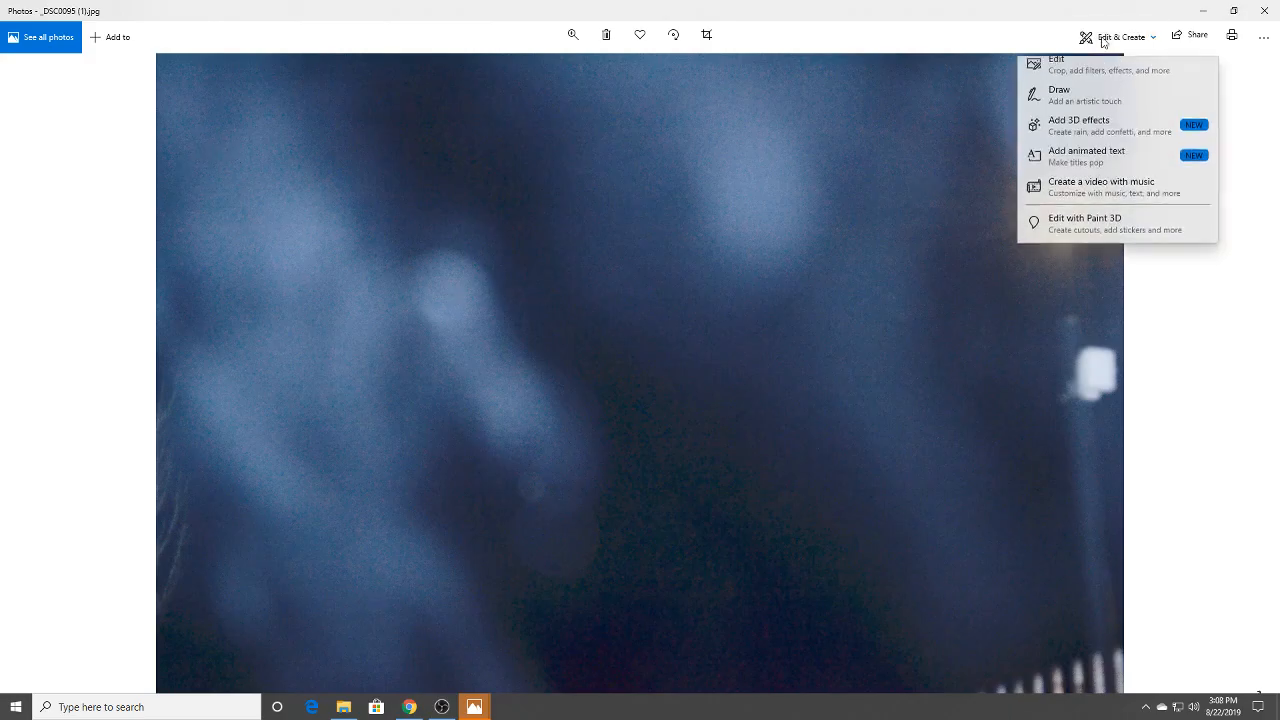
left_click(1056, 60)
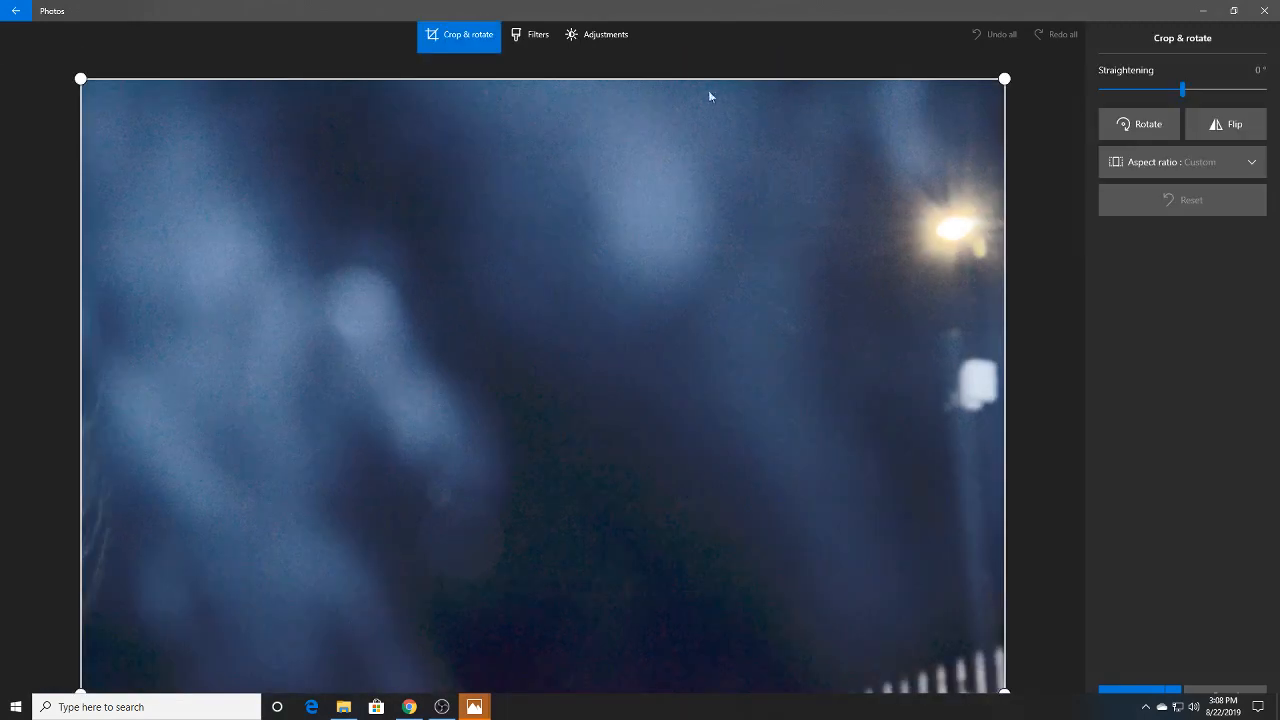
left_click(605, 34)
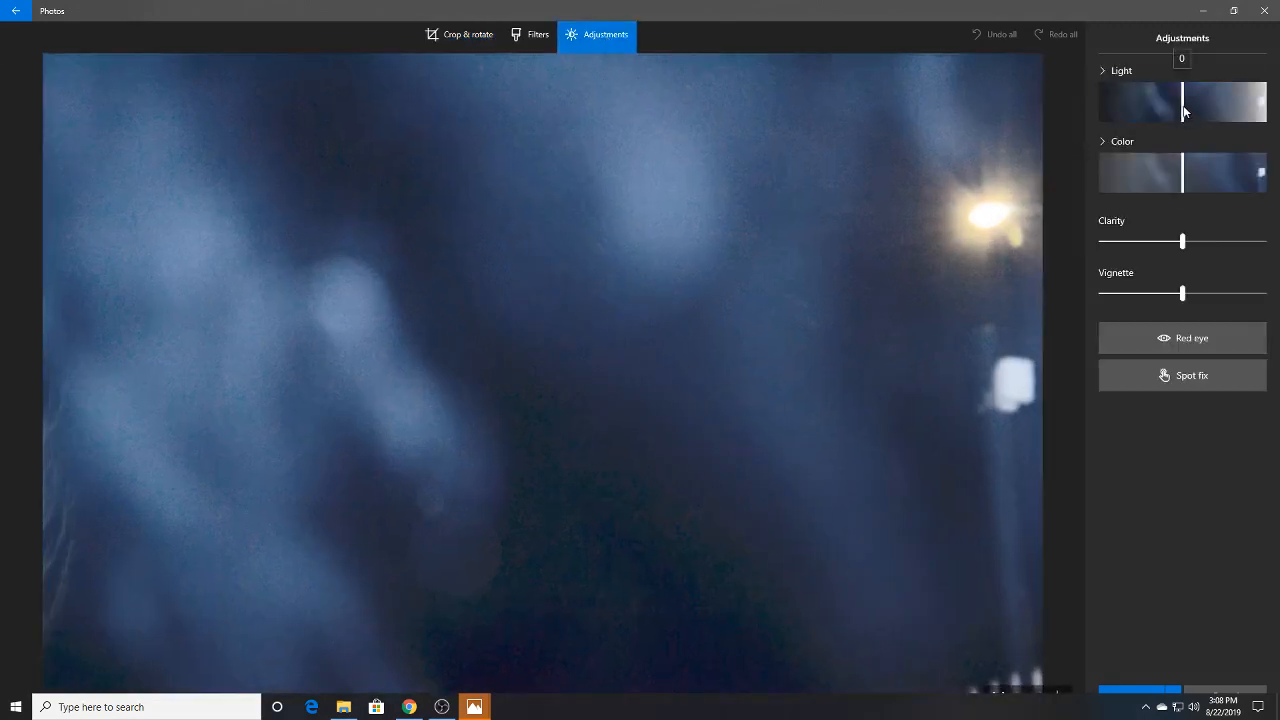
Brighten then darken the night photo's lighting, and increase its clarity
left_click_drag(1183, 112, 1263, 112)
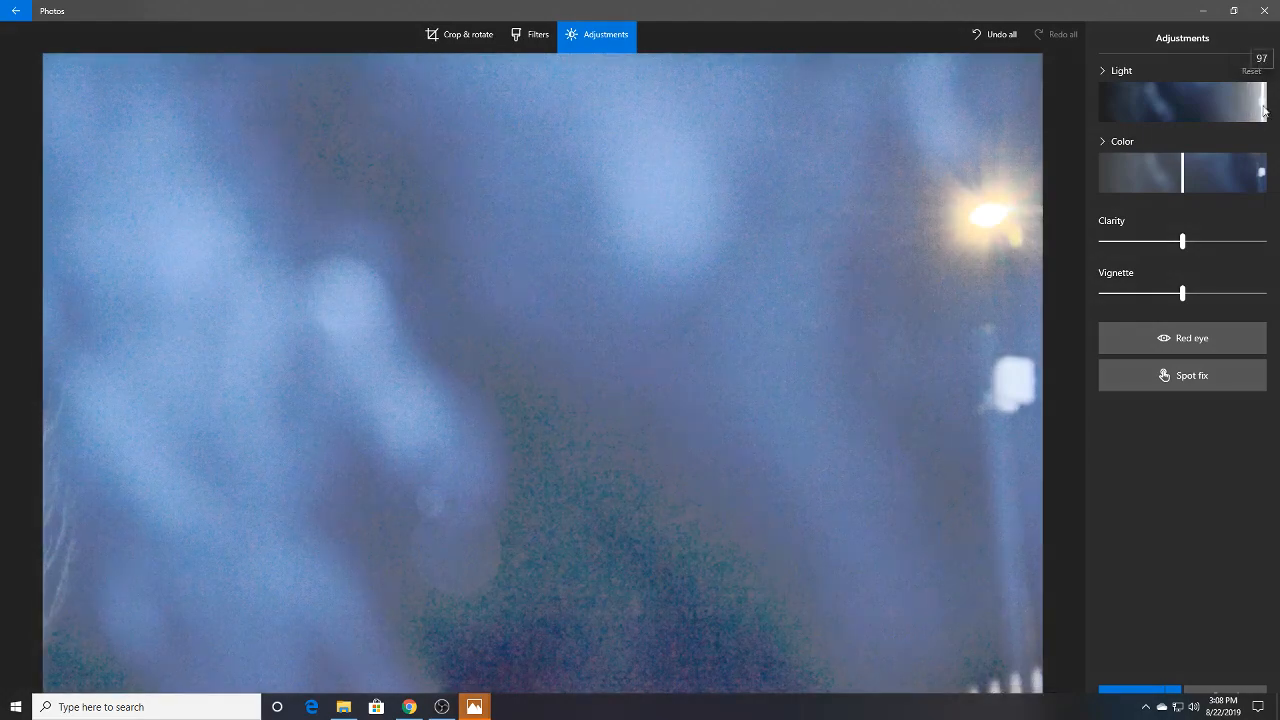
left_click_drag(1265, 100, 1160, 100)
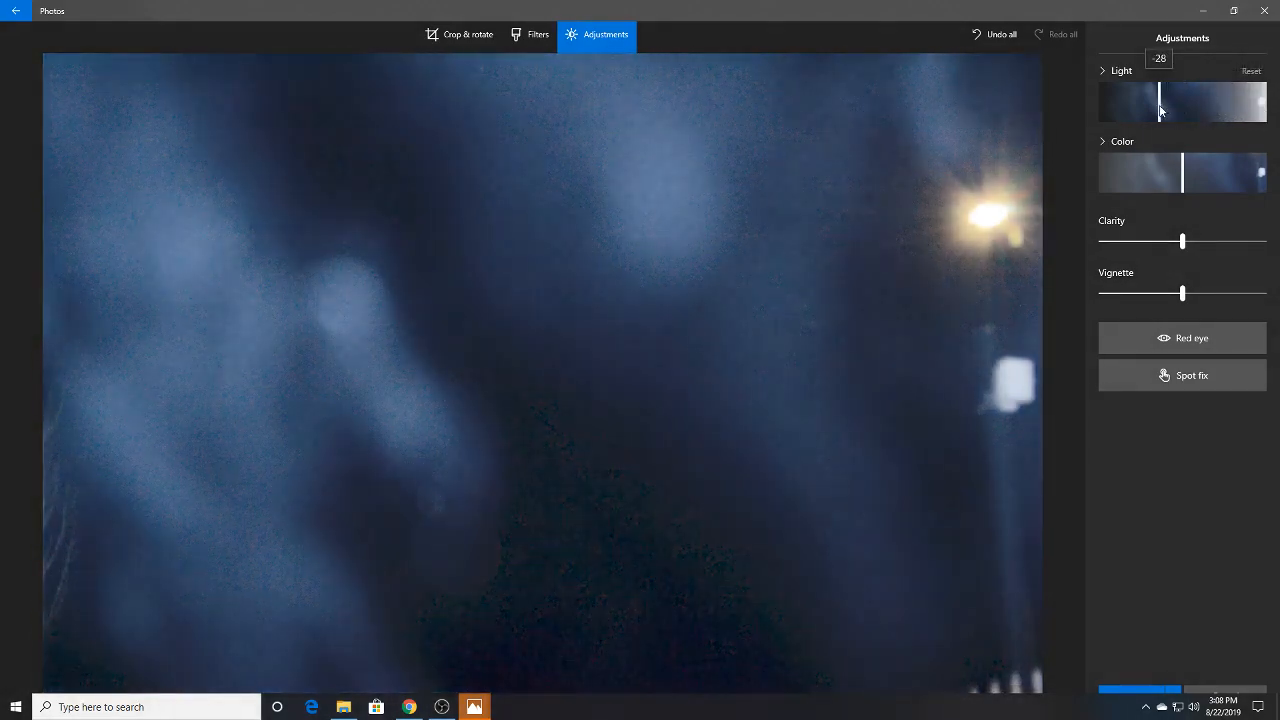
left_click_drag(1160, 100, 1147, 100)
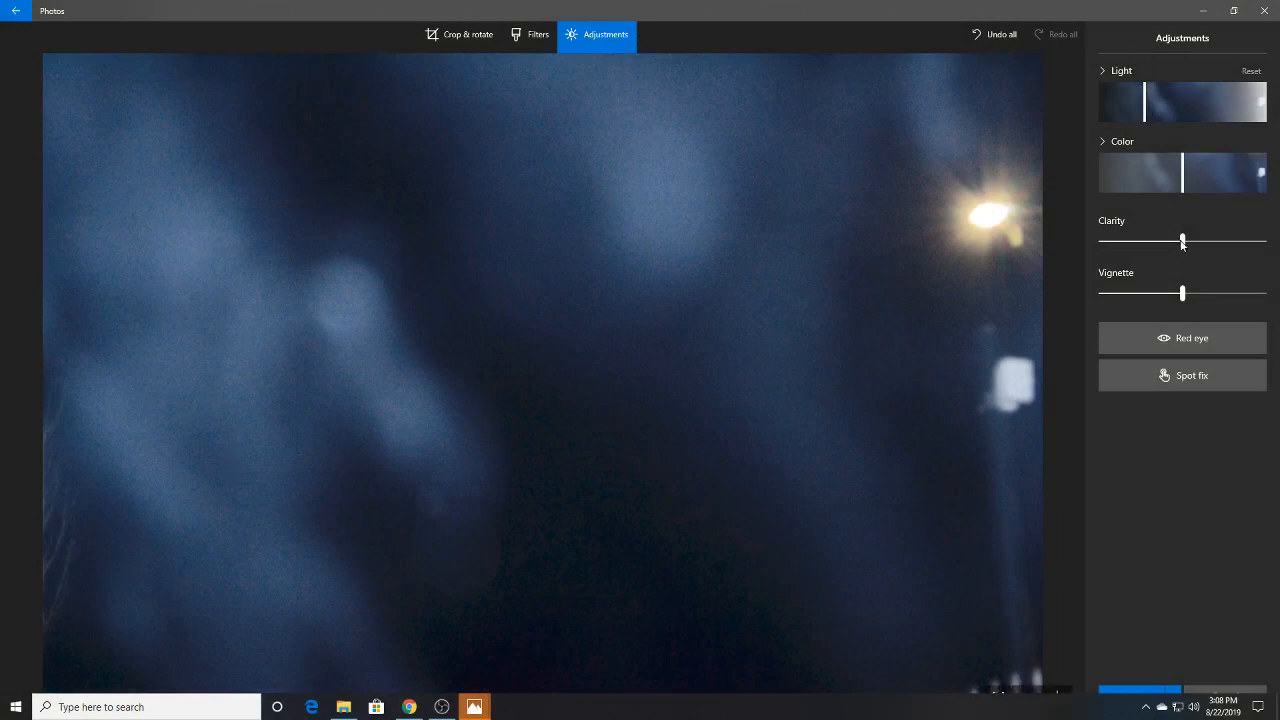
left_click_drag(1183, 240, 1225, 240)
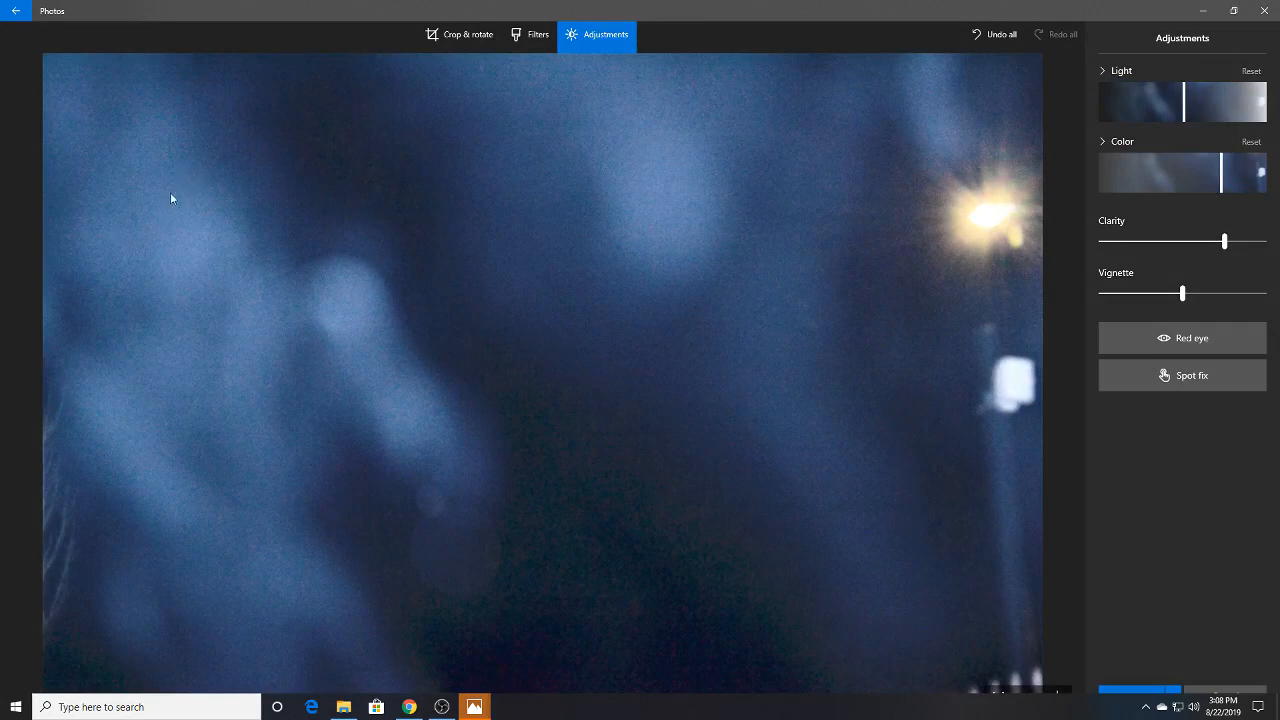
mouse_move(430, 326)
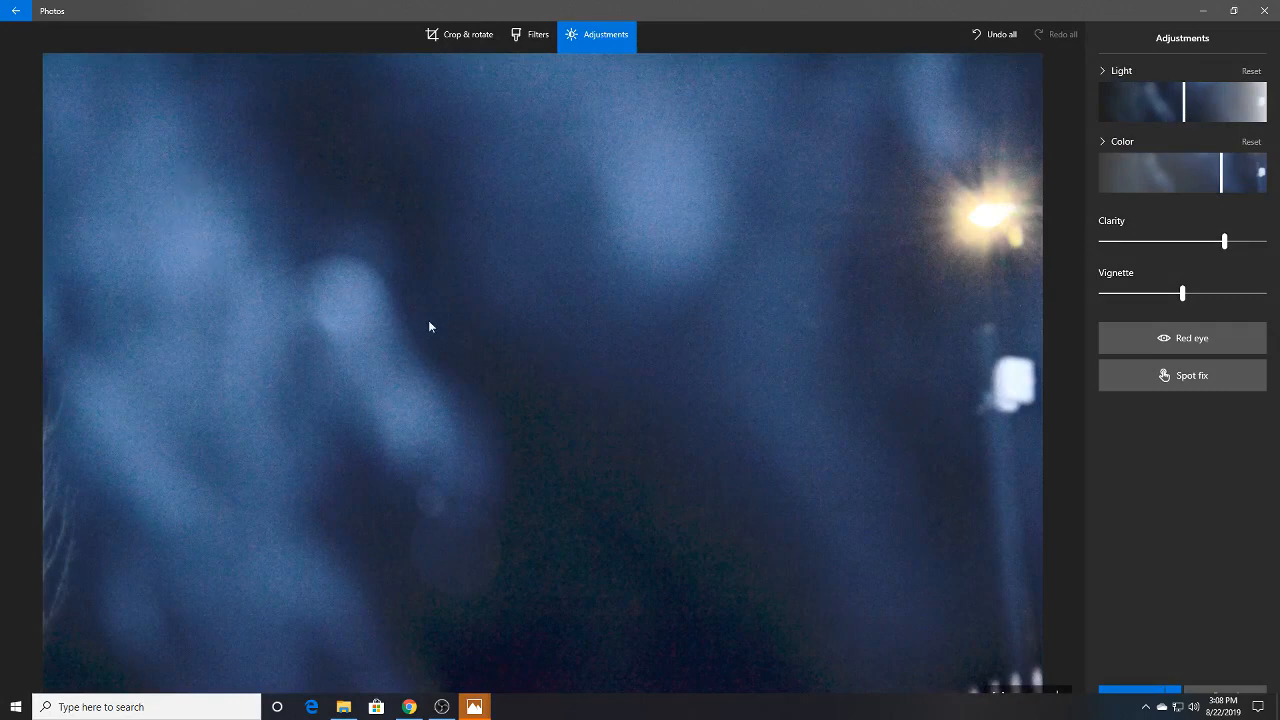
mouse_move(446, 435)
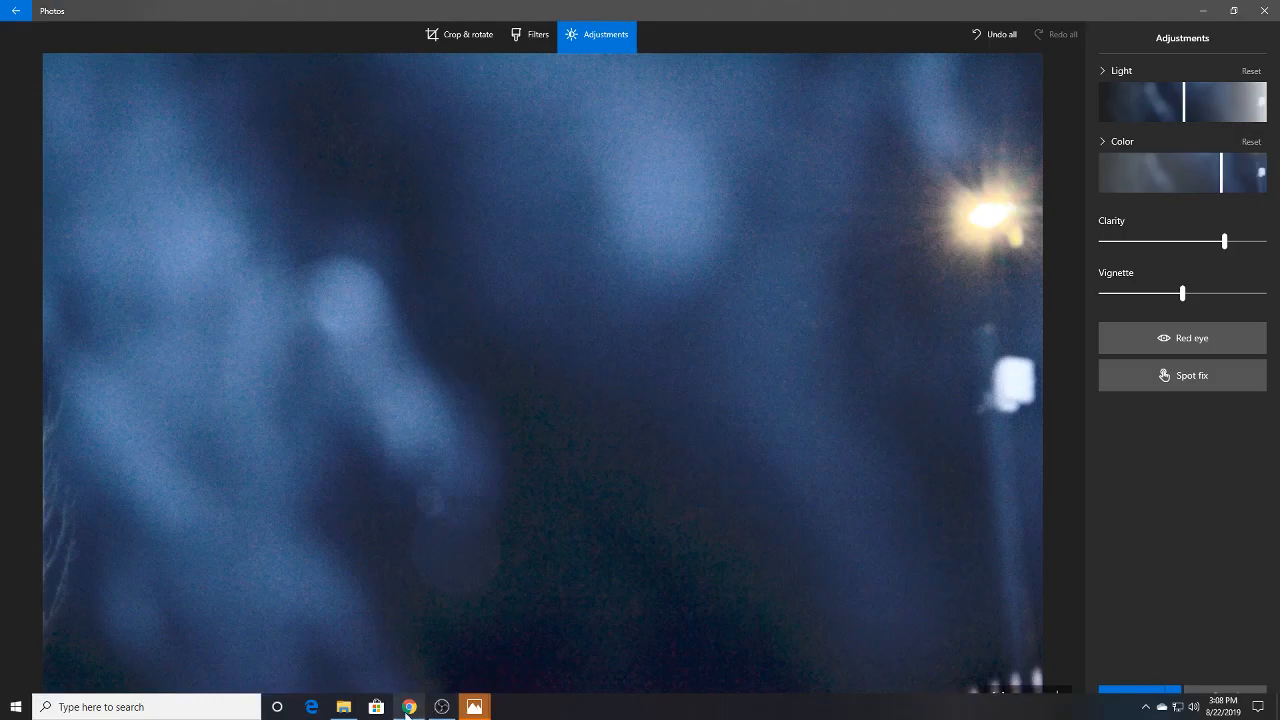
In Chrome, view the shared storm-cloud video, then replay the vertical sky video with pine trees
left_click(409, 707)
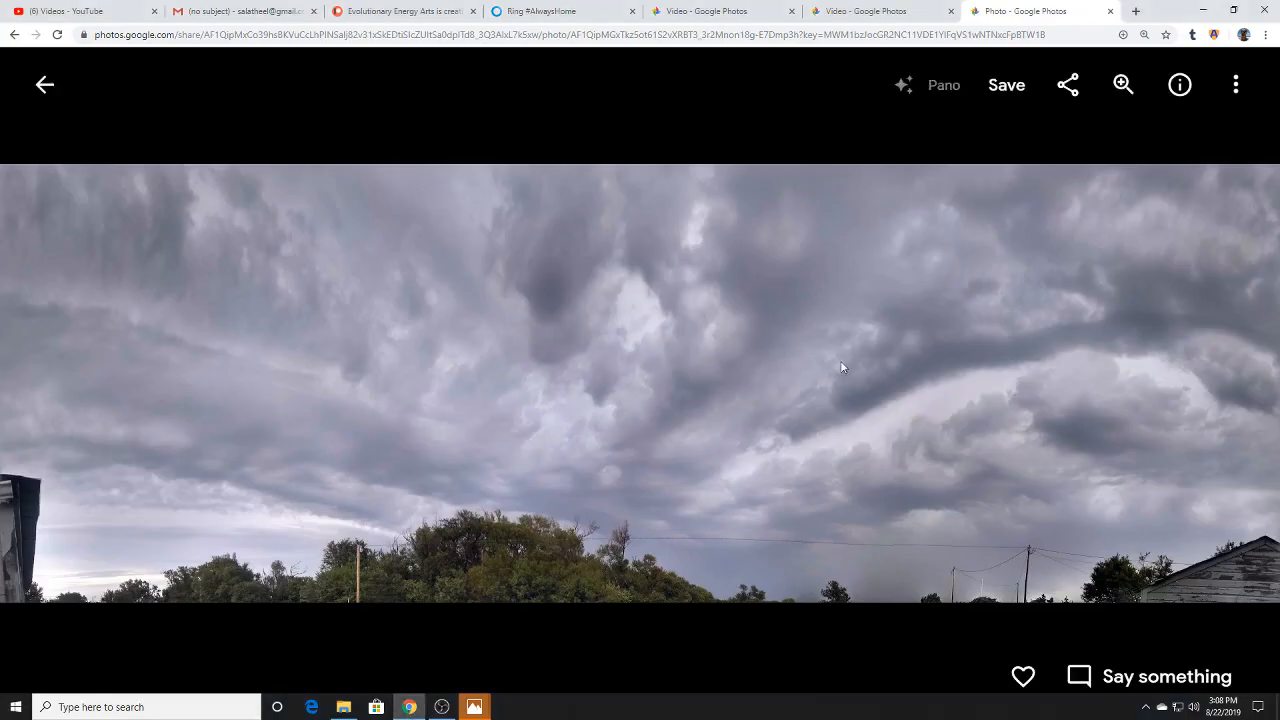
mouse_move(972, 317)
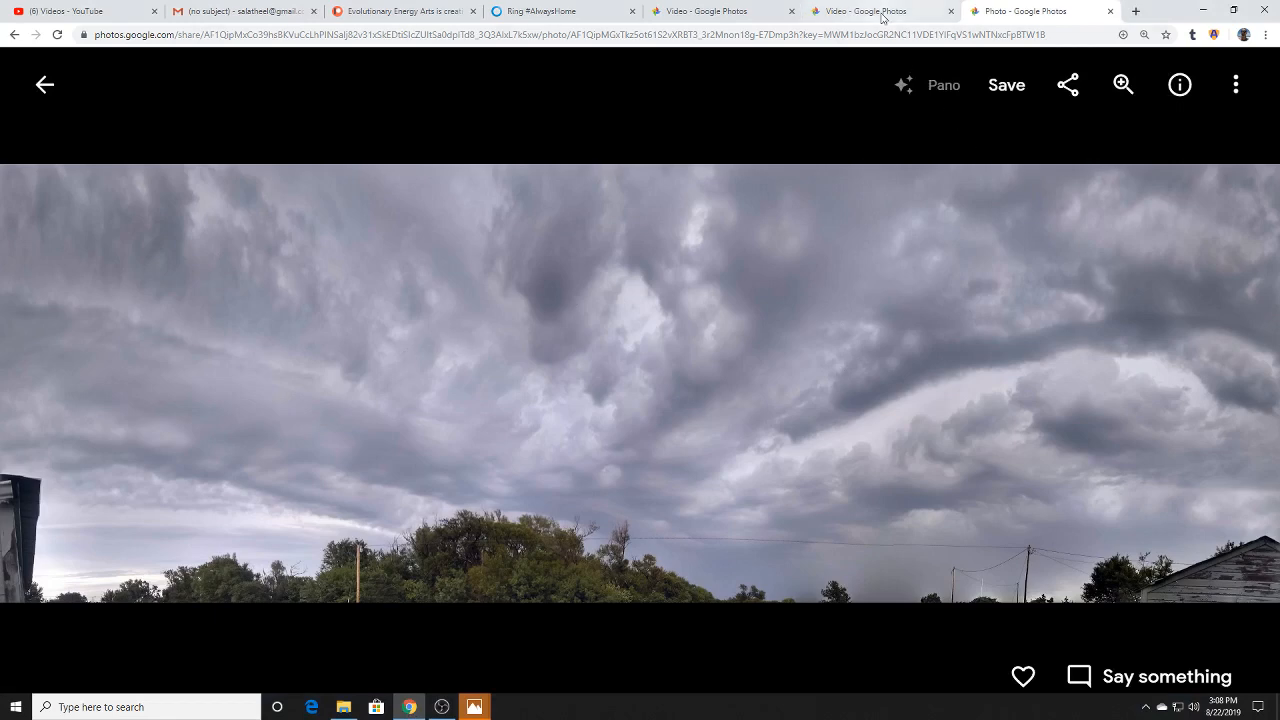
left_click(875, 11)
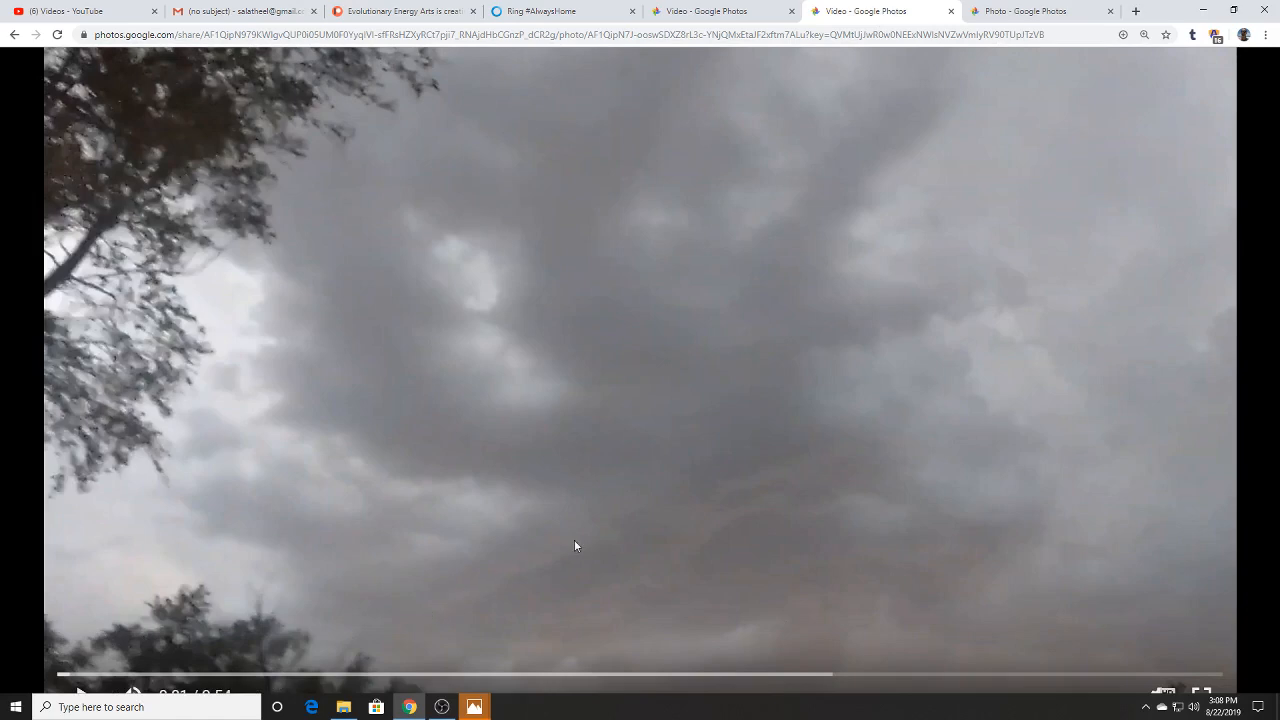
mouse_move(622, 607)
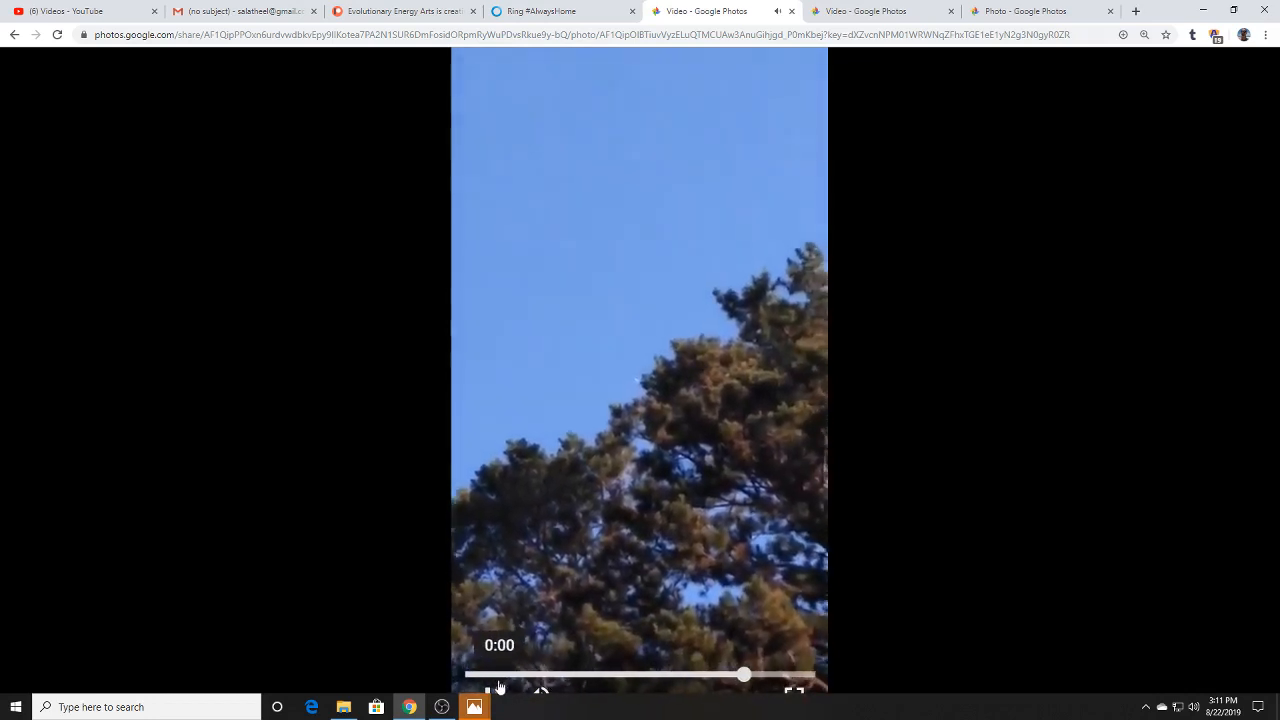
left_click(542, 11)
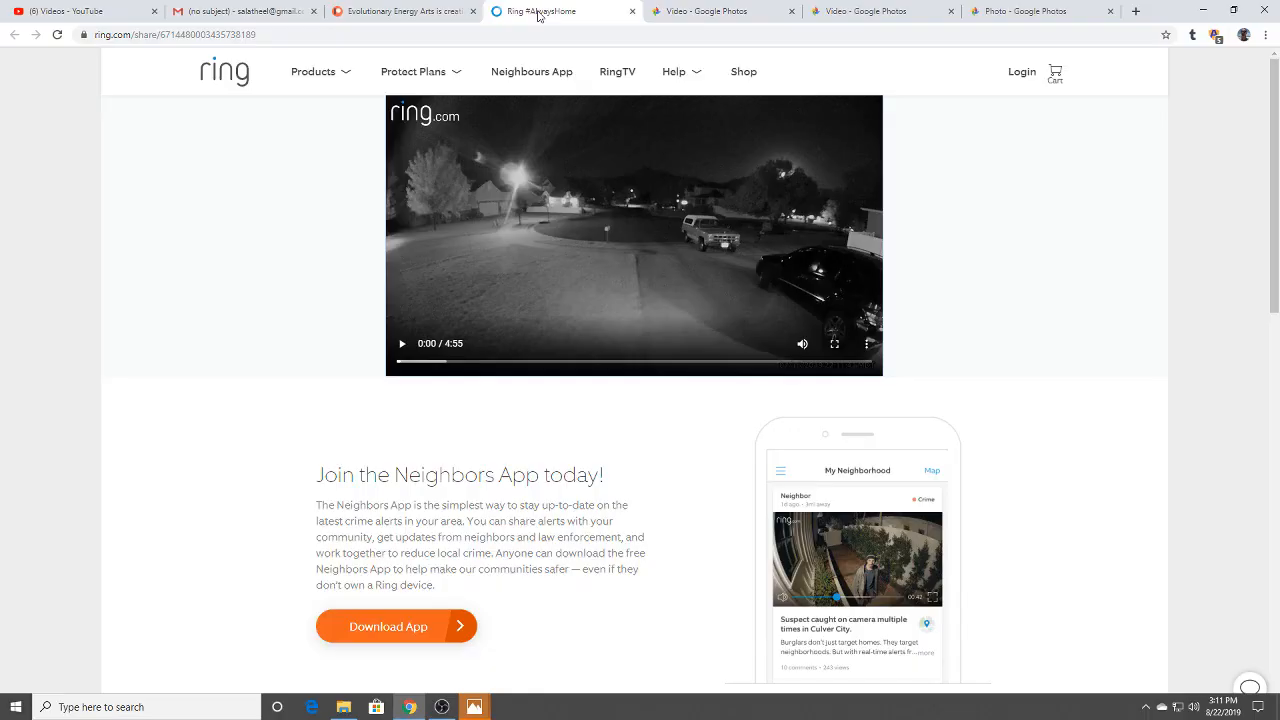
mouse_move(834, 344)
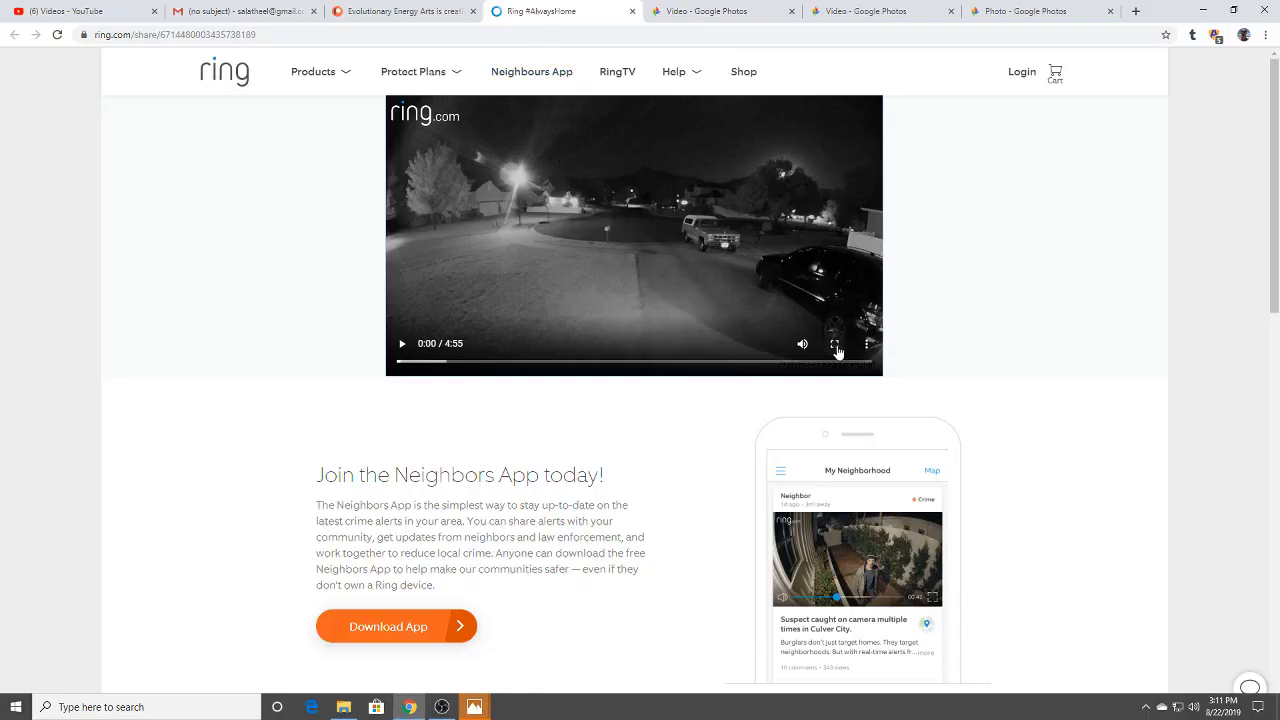